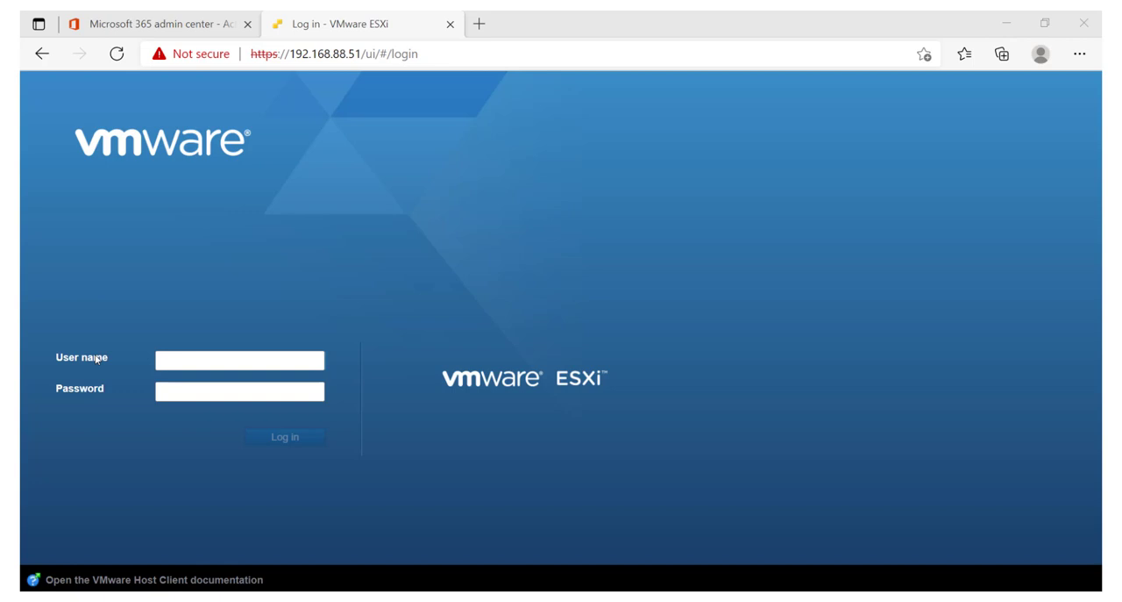
mouse_move(347, 263)
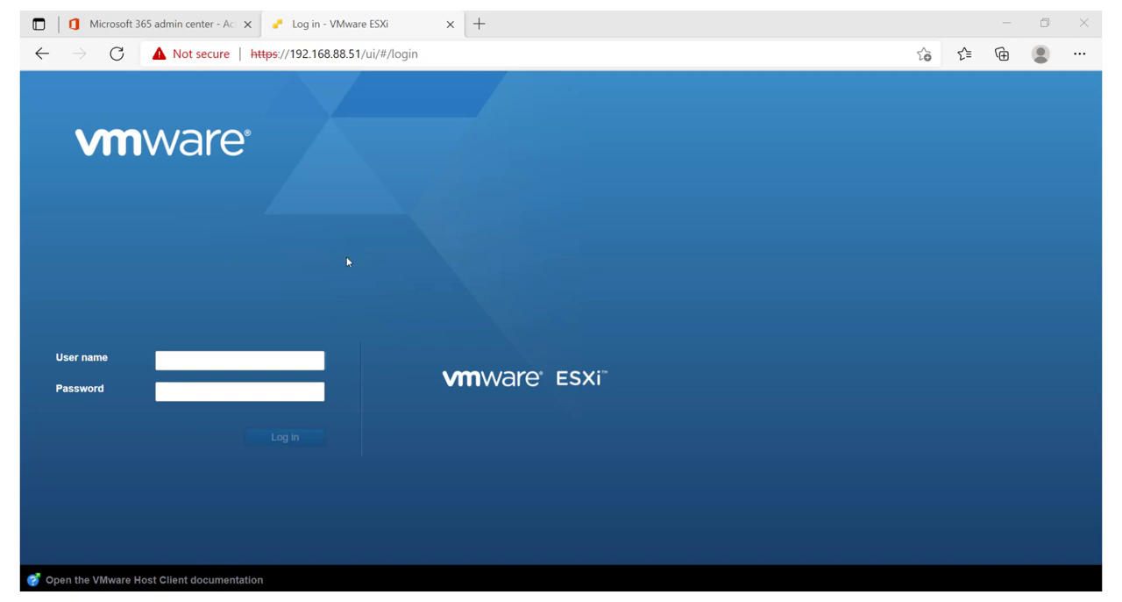
- Log in to the ESXi host as root
left_click(238, 360)
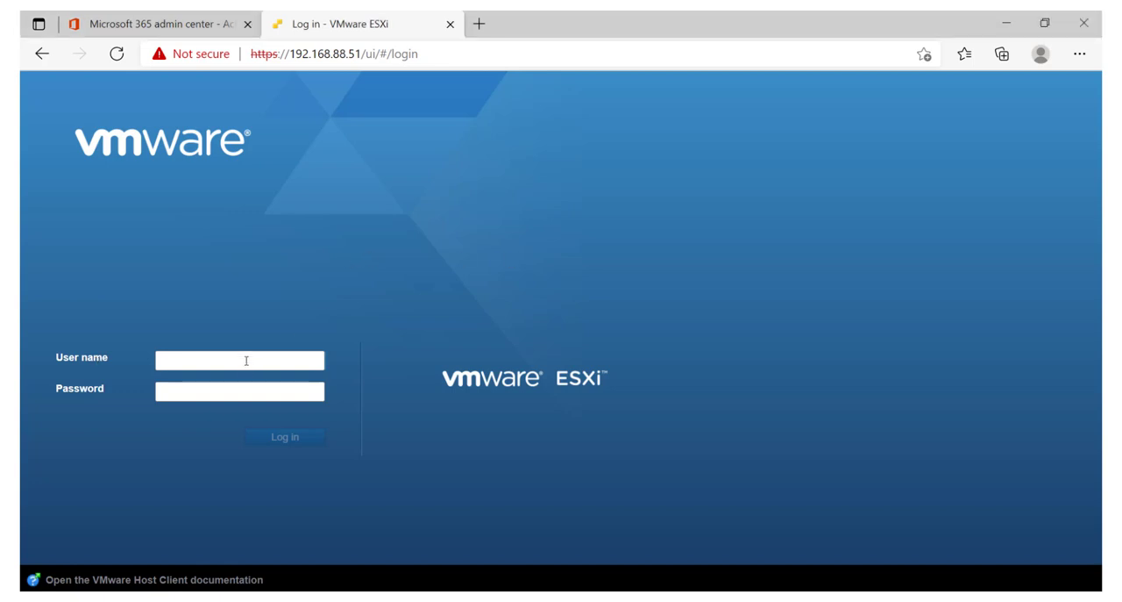
type("root")
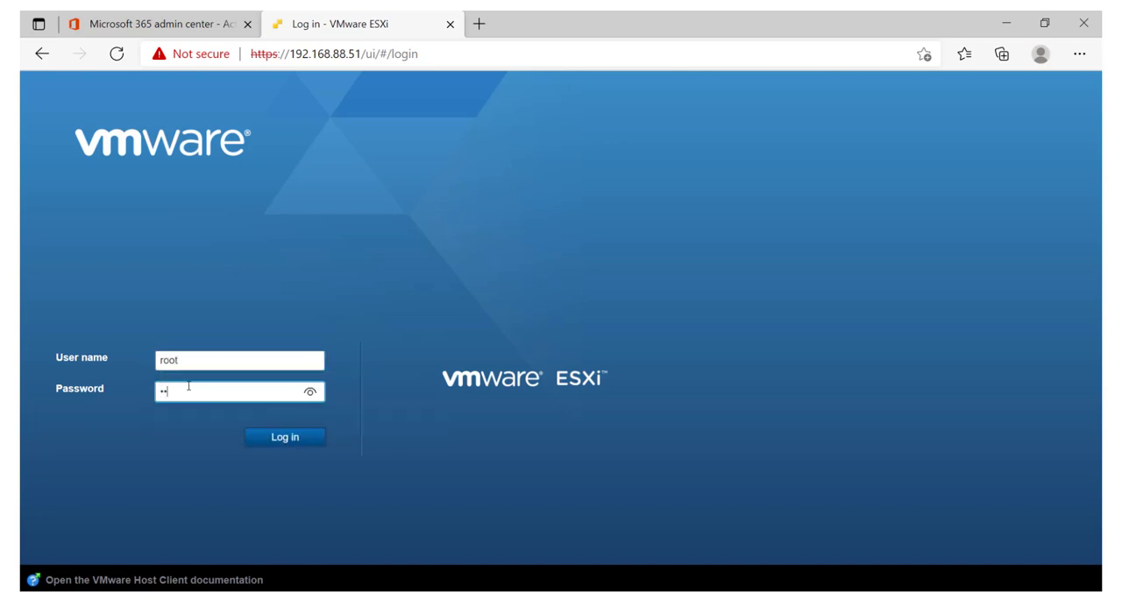
left_click(285, 435)
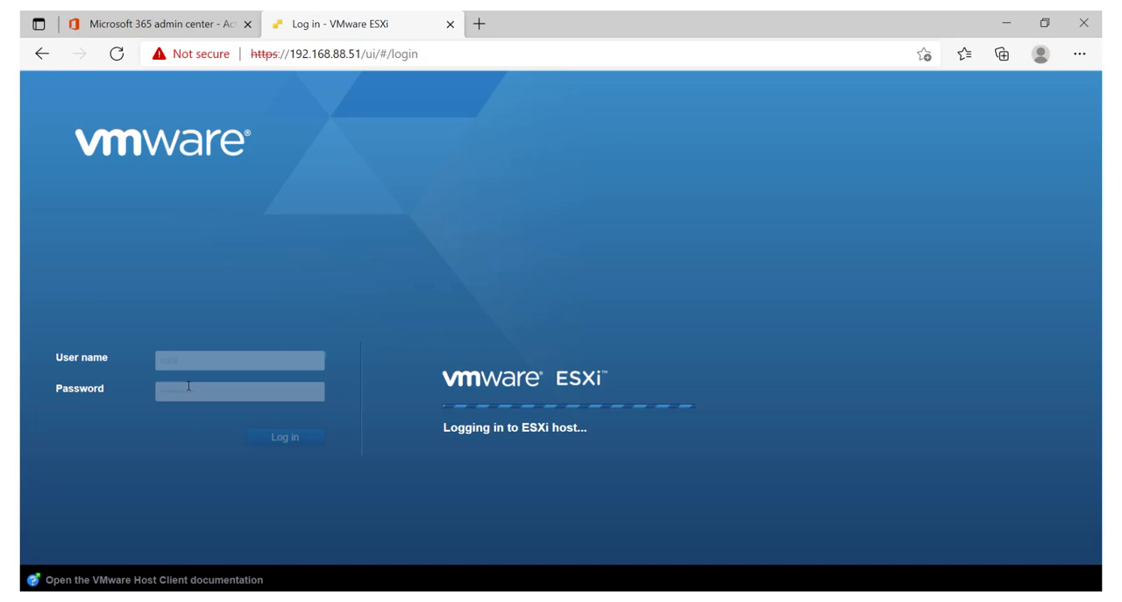
left_click(285, 436)
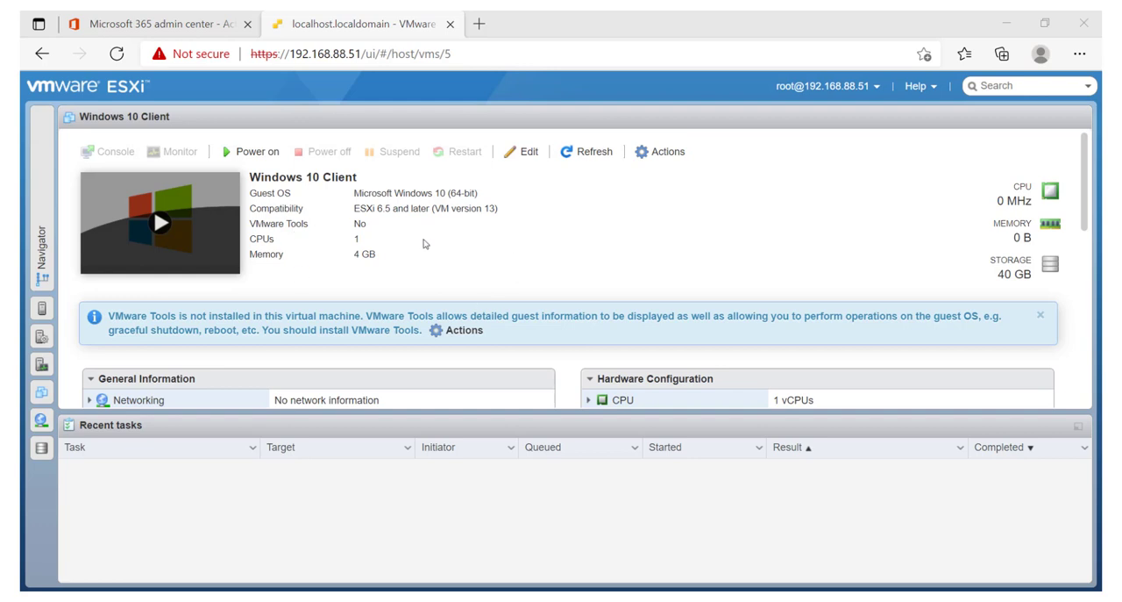
- Review Windows 10 Client's hardware and expand the Navigator to show Host, Virtual Machines, Storage, Networking
scroll("down", 3)
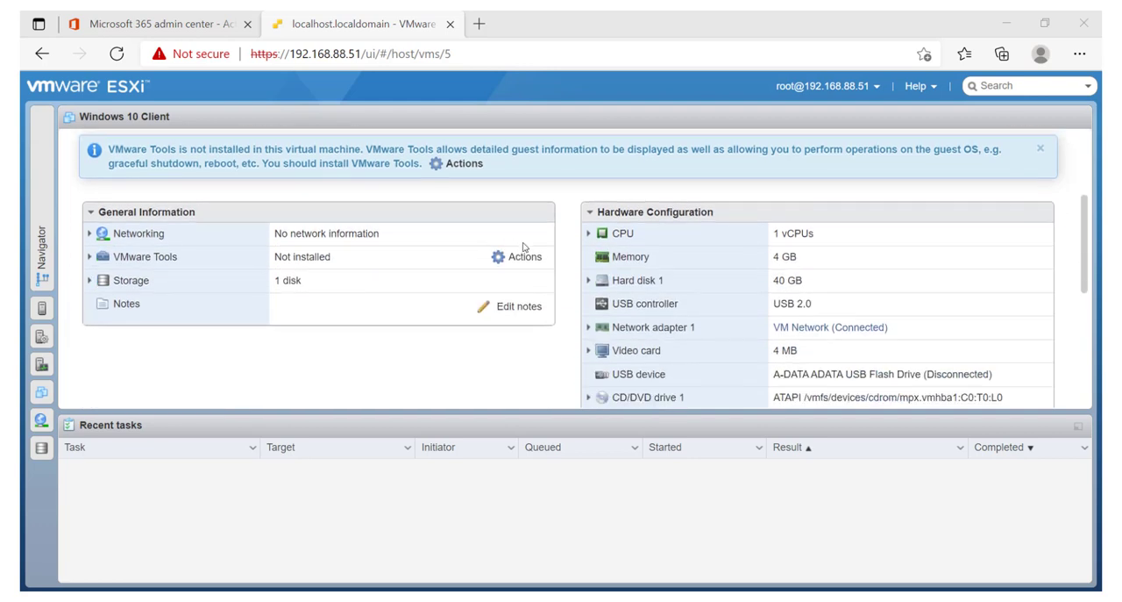
mouse_move(518, 216)
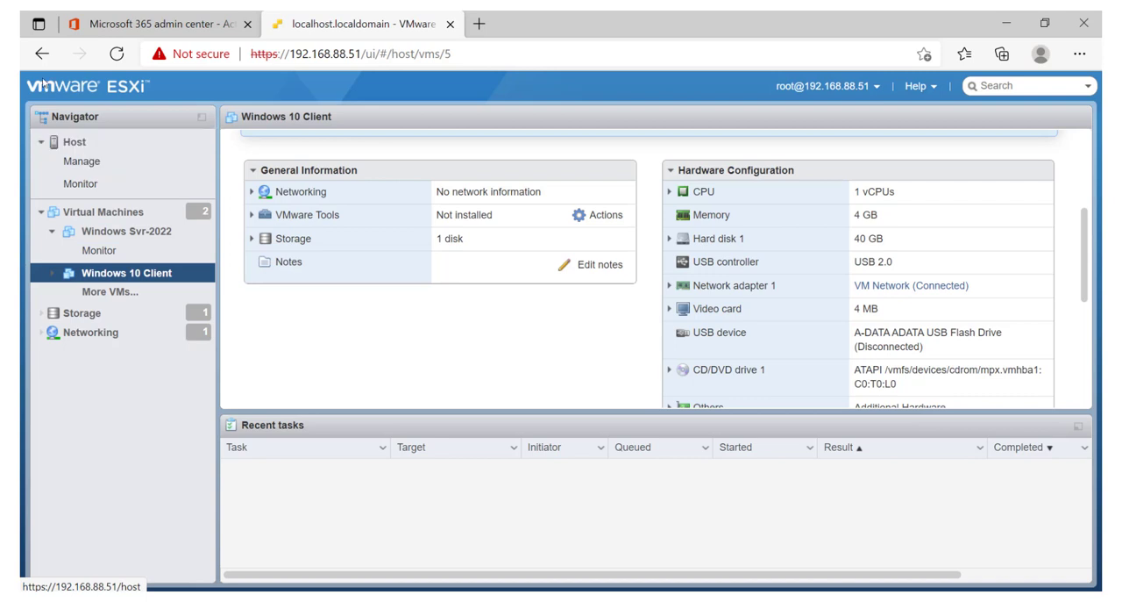
left_click(107, 212)
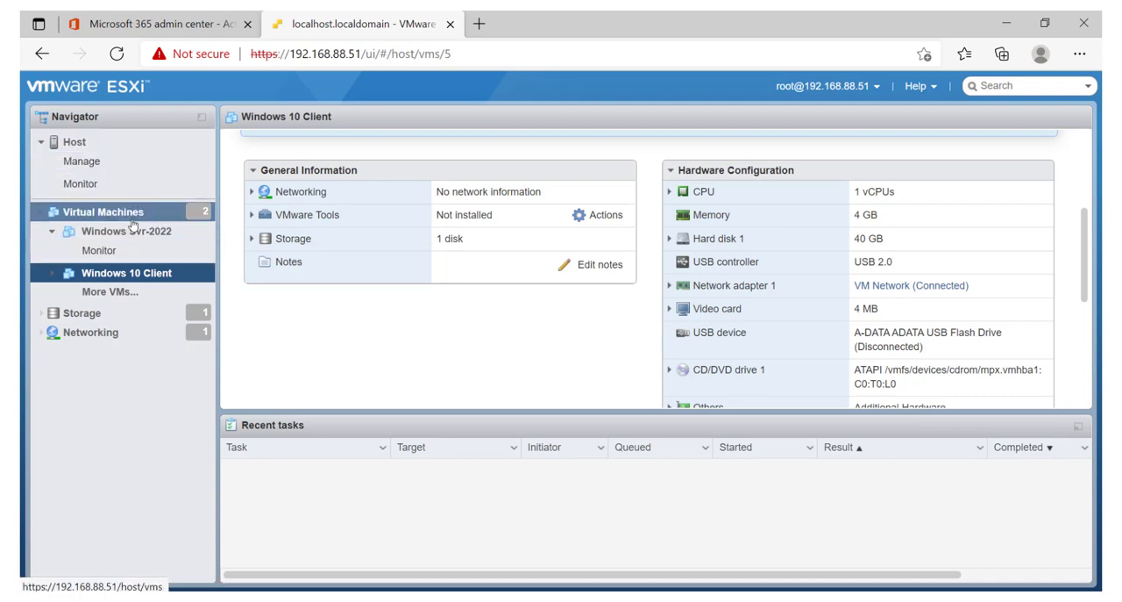
left_click(126, 230)
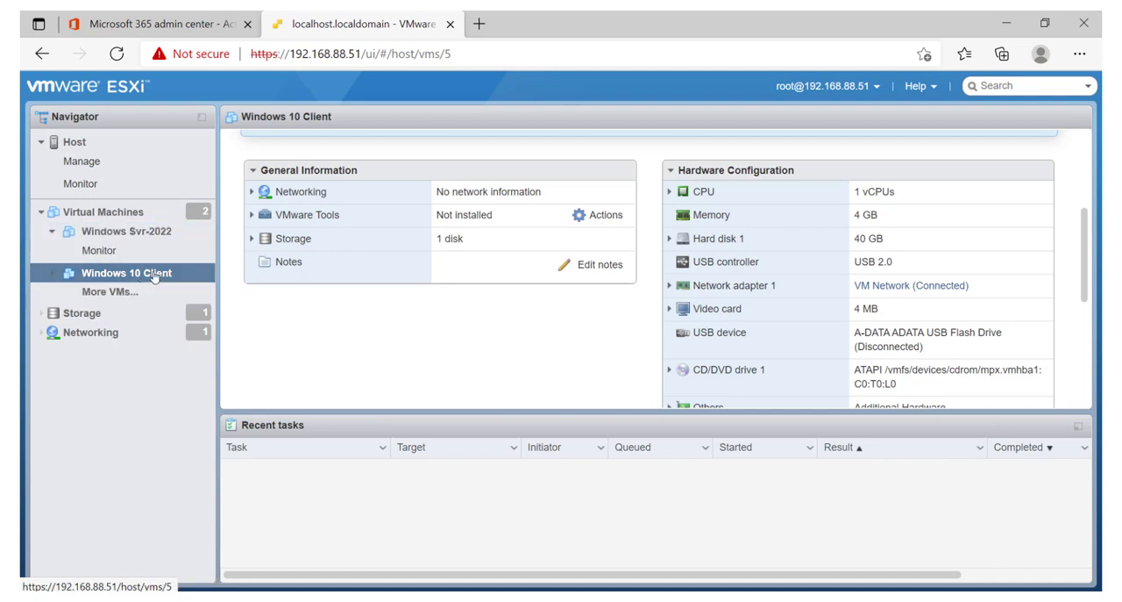
mouse_move(109, 291)
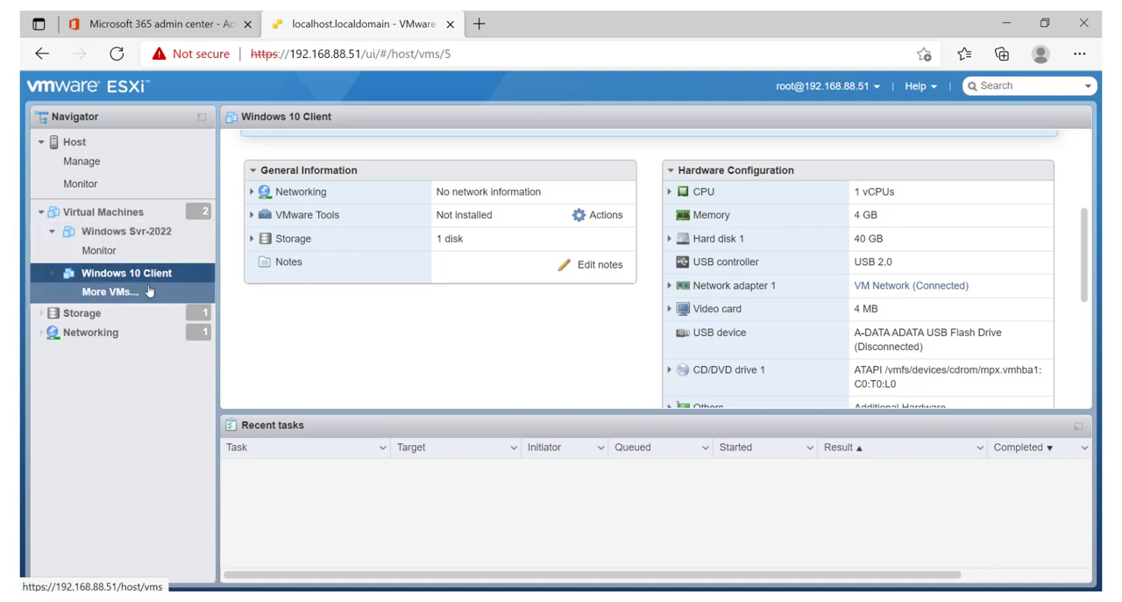
- Open the Virtual Machines list showing Windows 10 Client and Windows Svr-2022
left_click(105, 212)
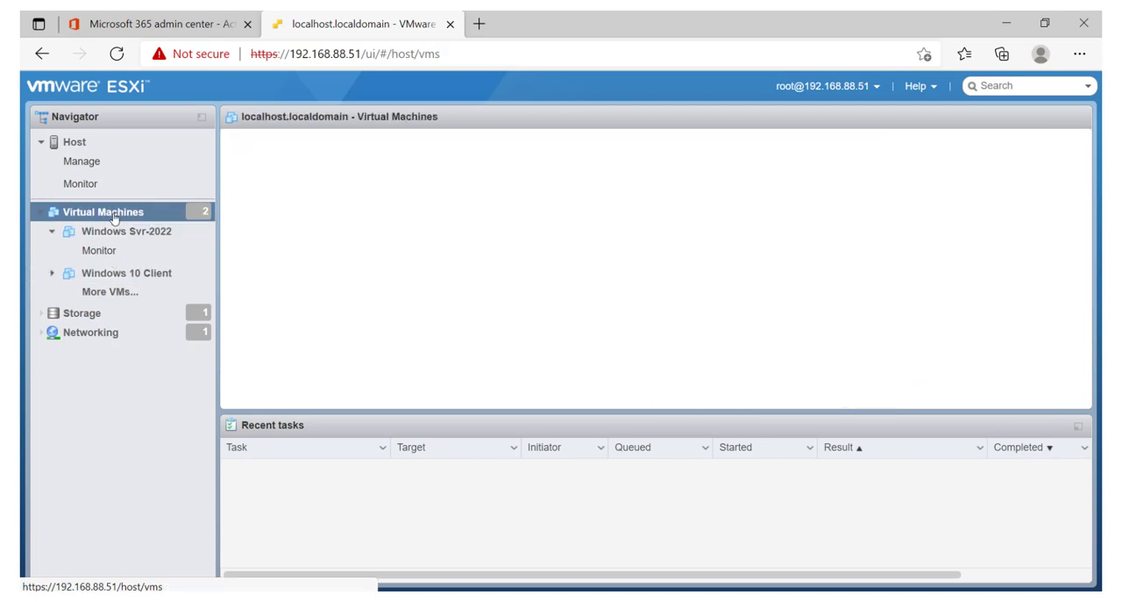
left_click(105, 211)
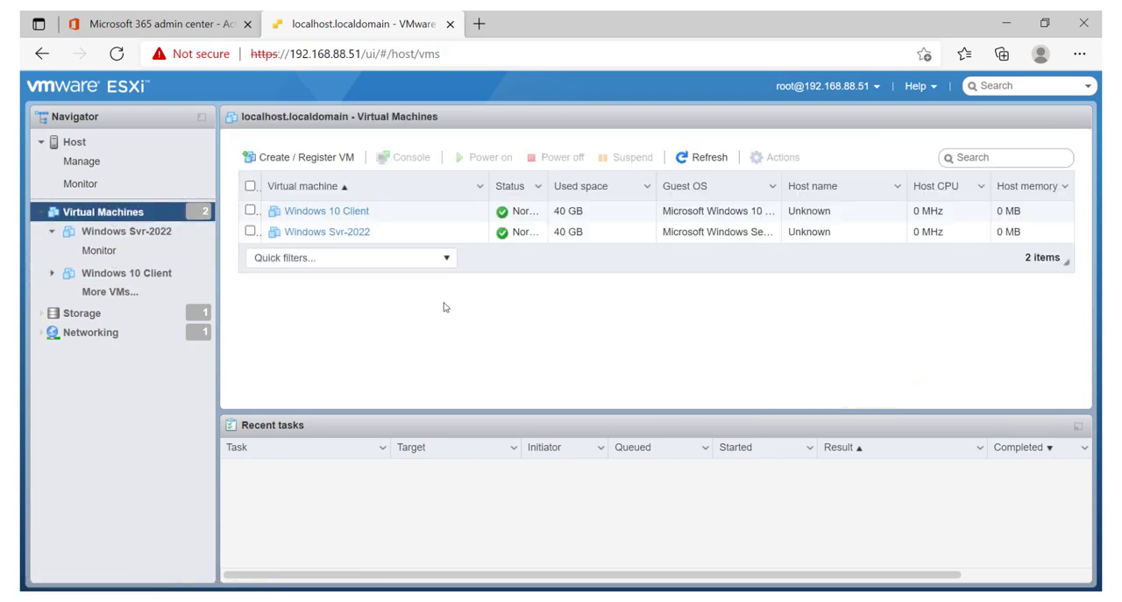
mouse_move(306, 160)
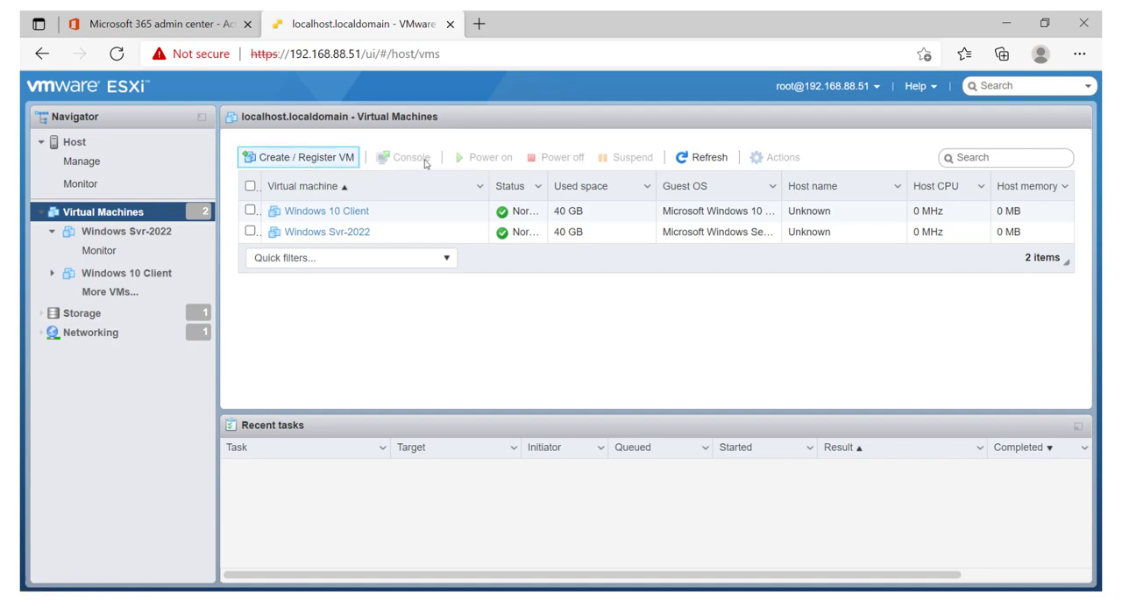
- Start a new virtual machine named 'Windows 10 Vm Cli2'
left_click(301, 157)
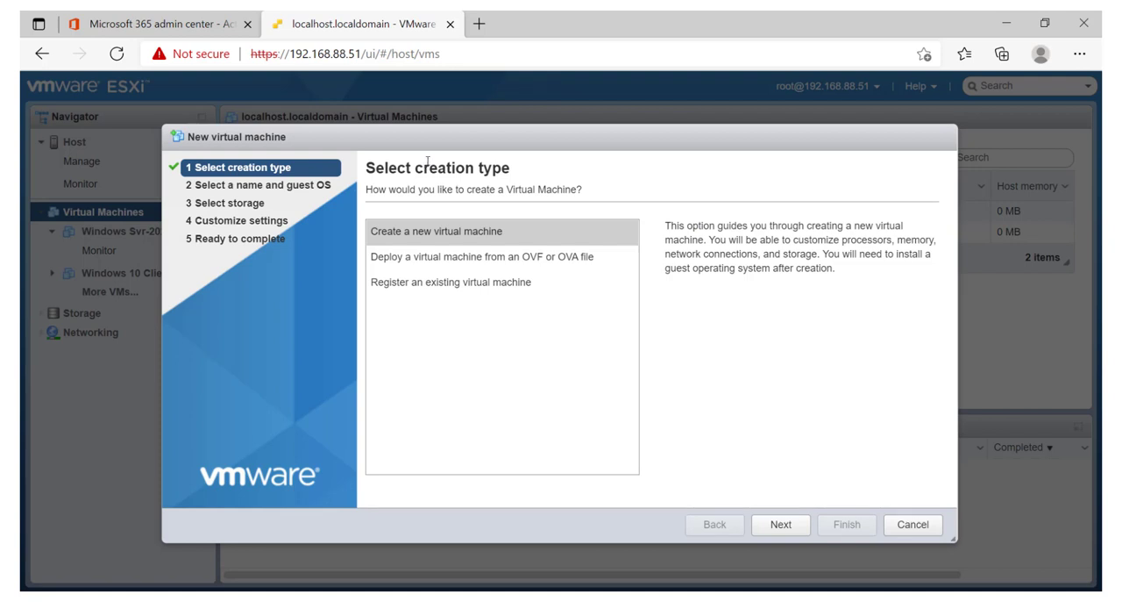
left_click(779, 524)
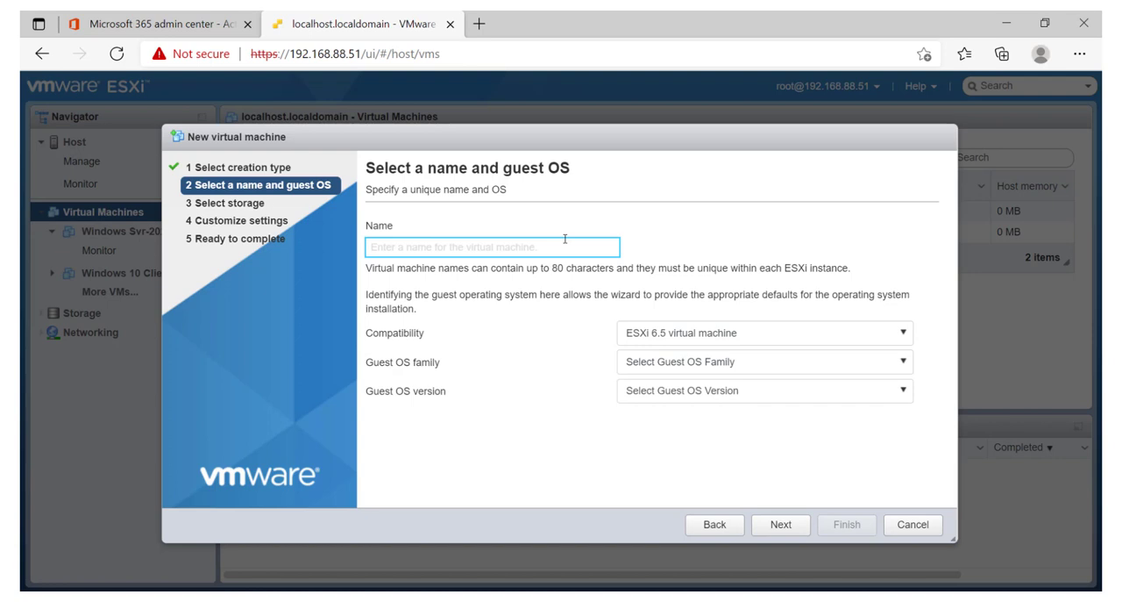
type("Windows 10 Vm Cli2")
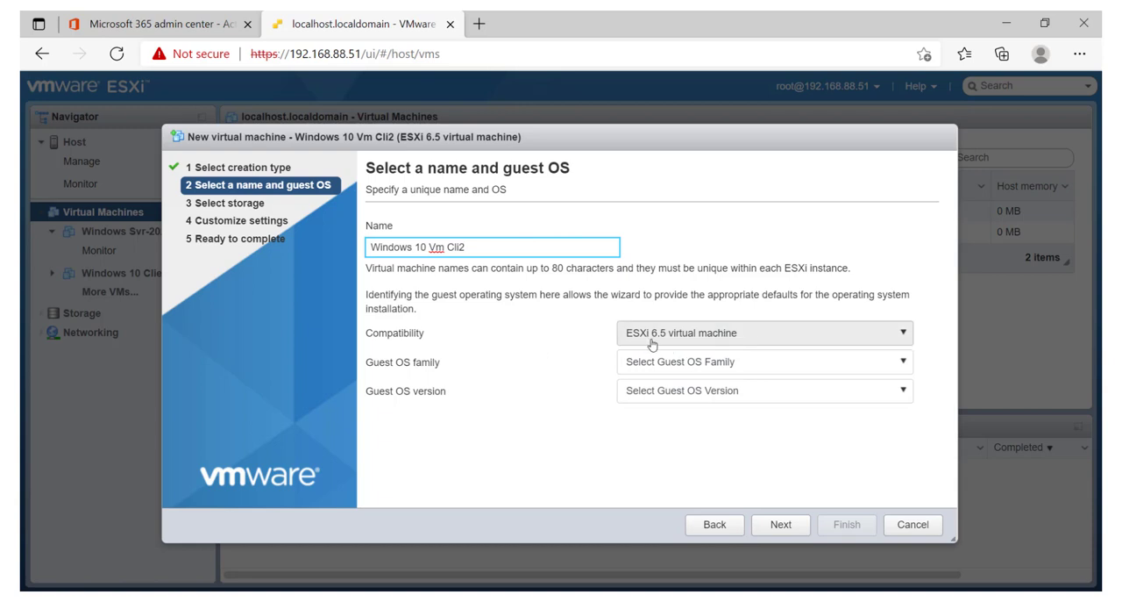
mouse_move(657, 342)
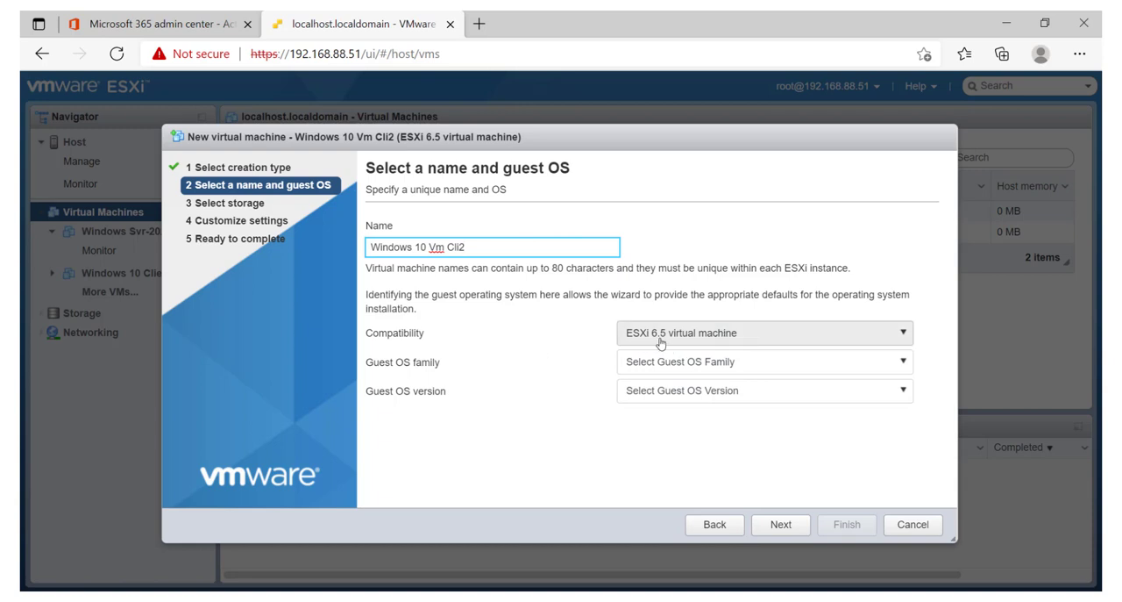
left_click(763, 332)
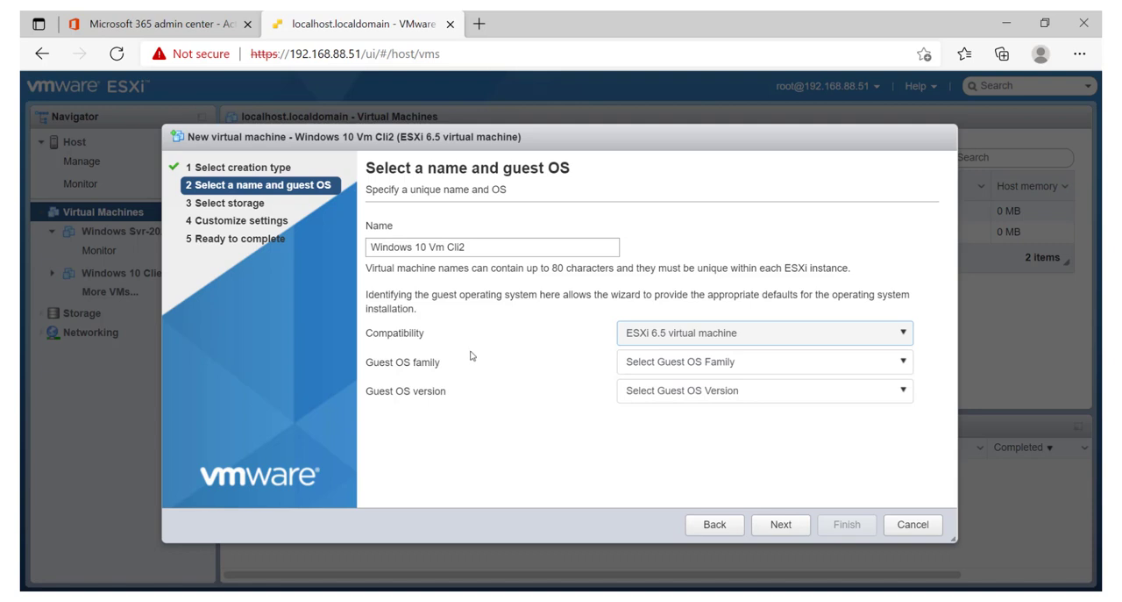
mouse_move(523, 380)
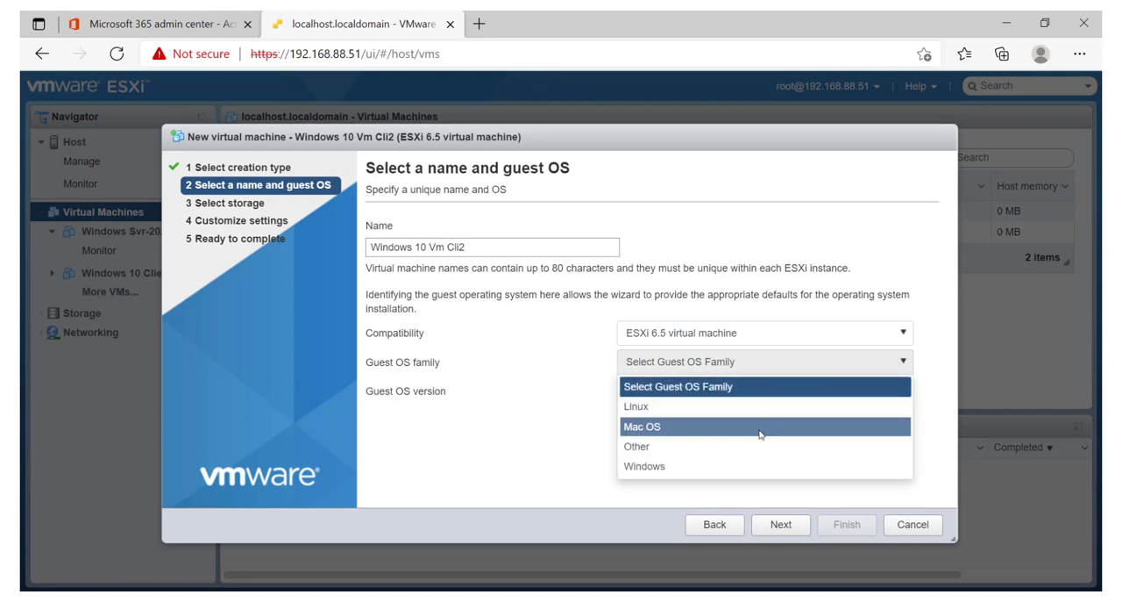
- Set the guest OS to Windows, Microsoft Windows 10 (64-bit)
left_click(644, 465)
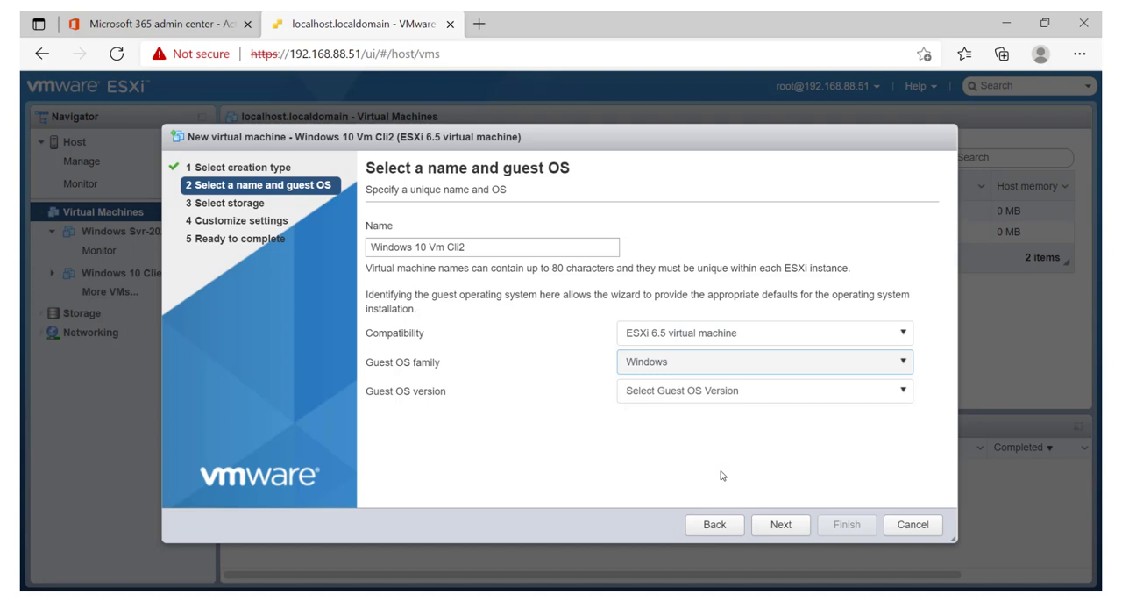
mouse_move(753, 441)
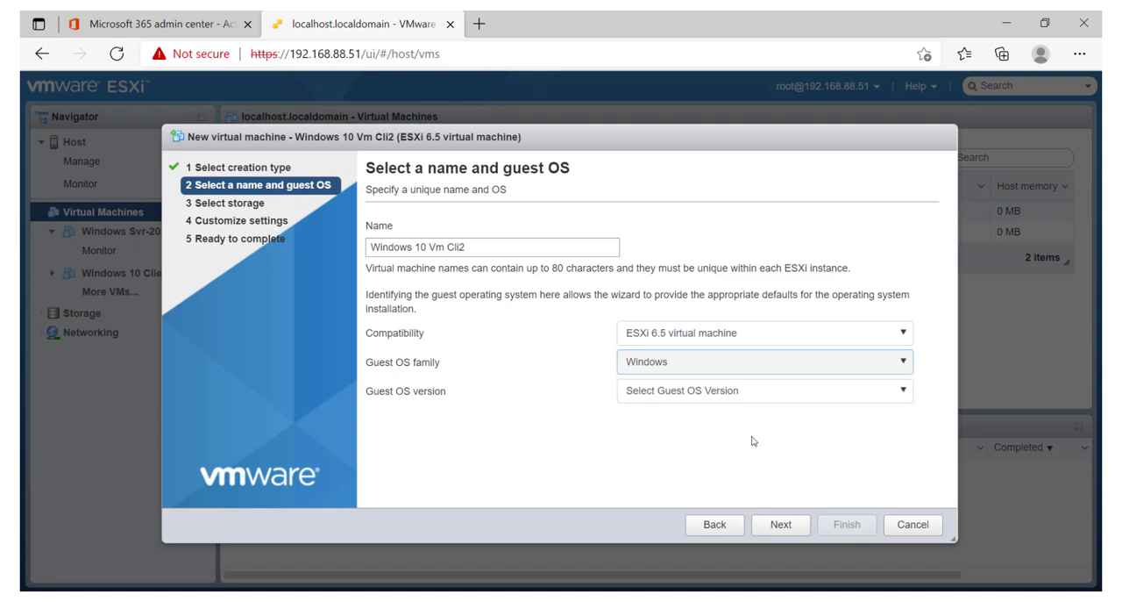
left_click(763, 391)
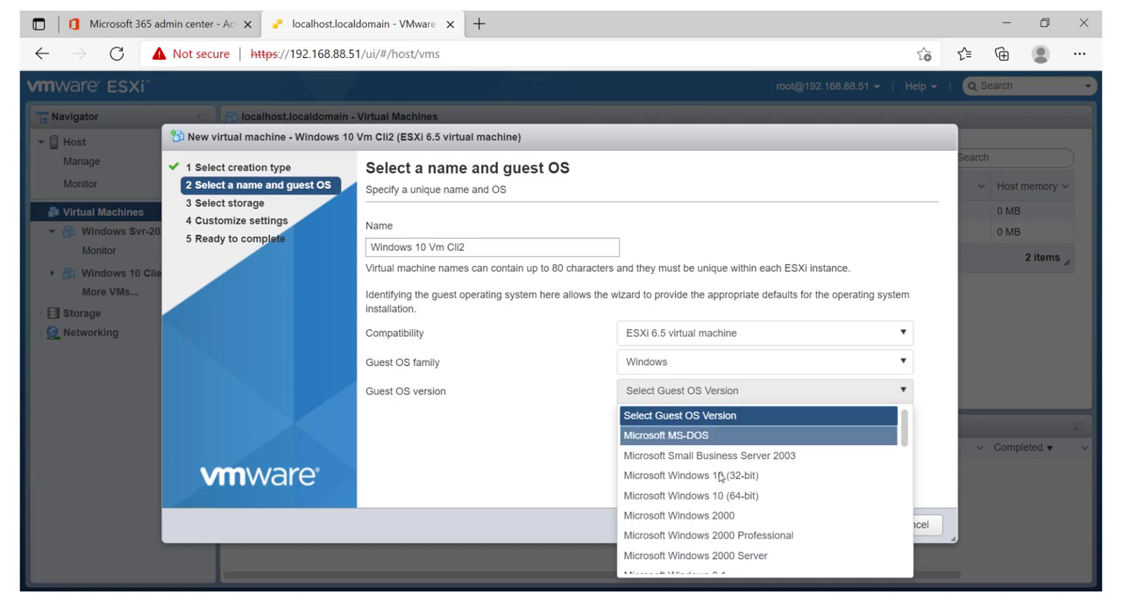
left_click(692, 494)
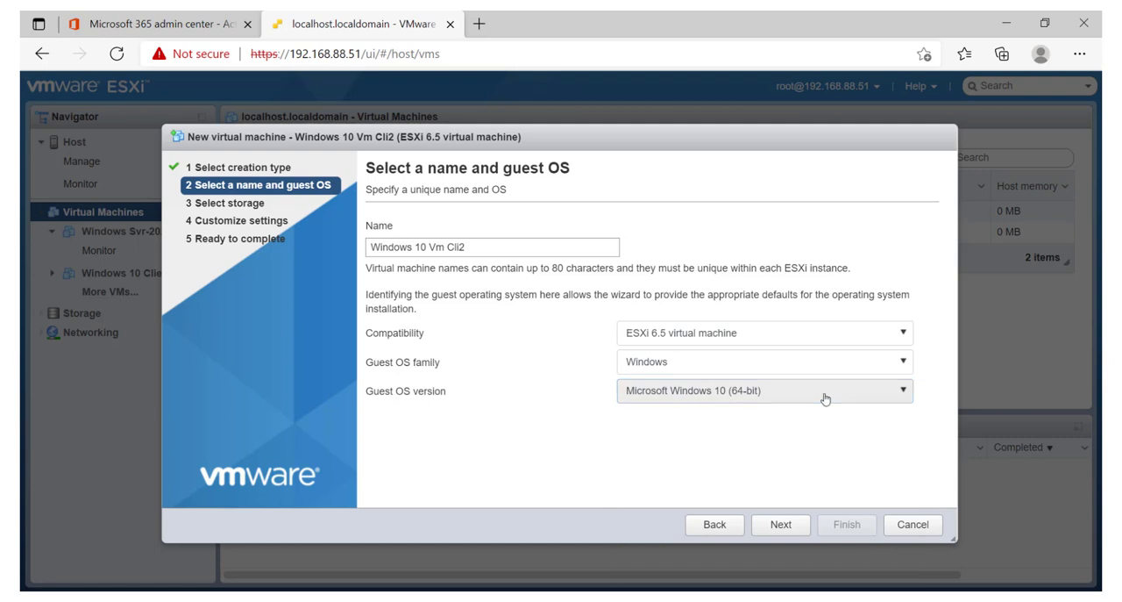
left_click(763, 390)
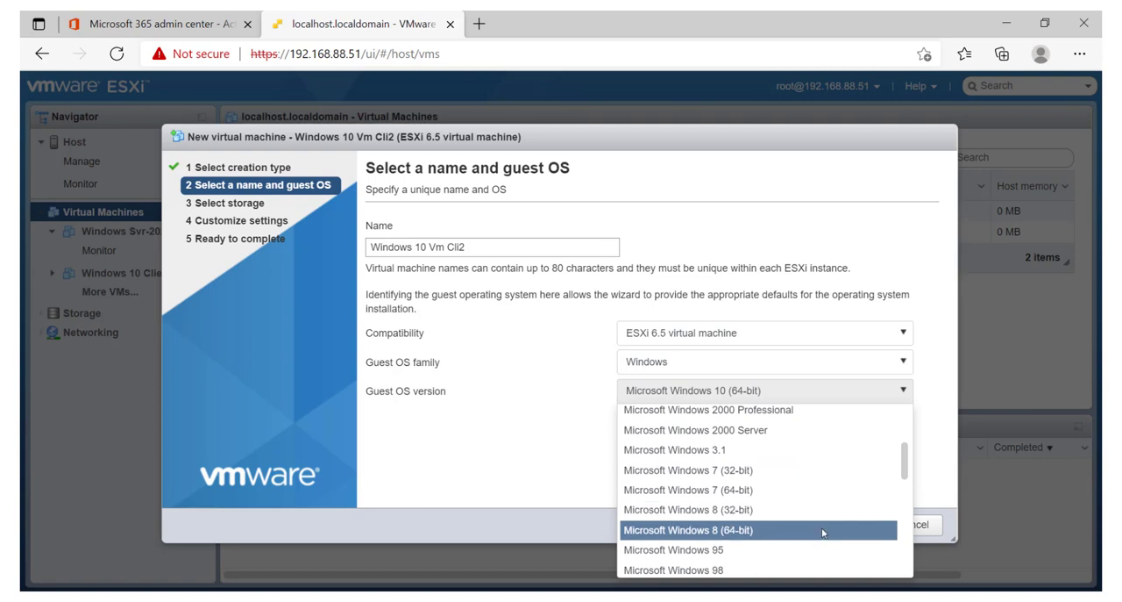
scroll("down", 3)
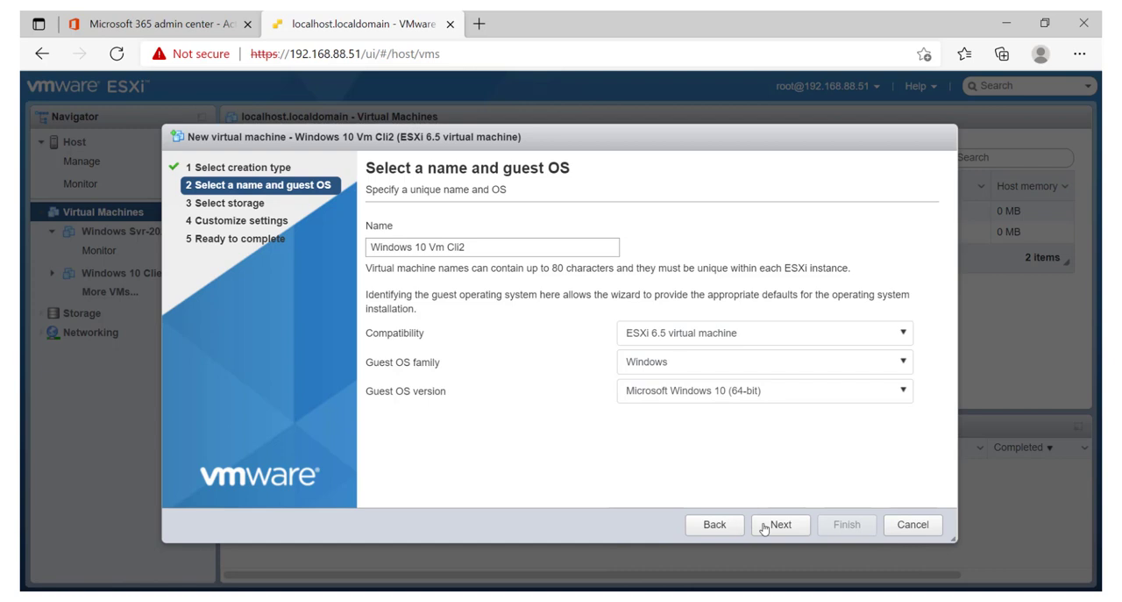
- Keep datastore1 as storage and advance to hardware customization
left_click(780, 523)
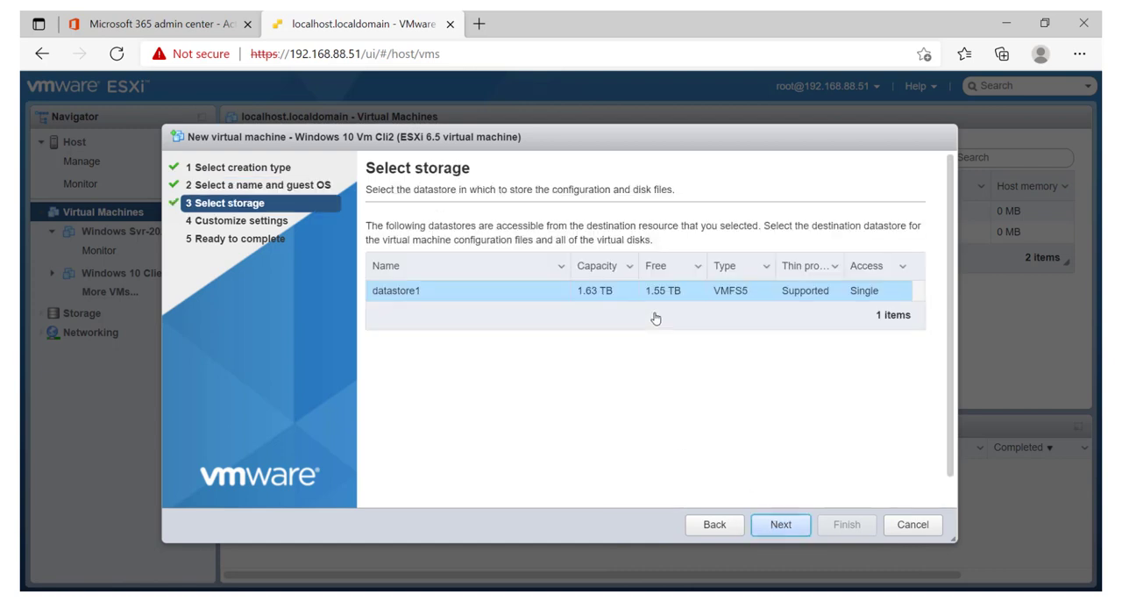
mouse_move(732, 488)
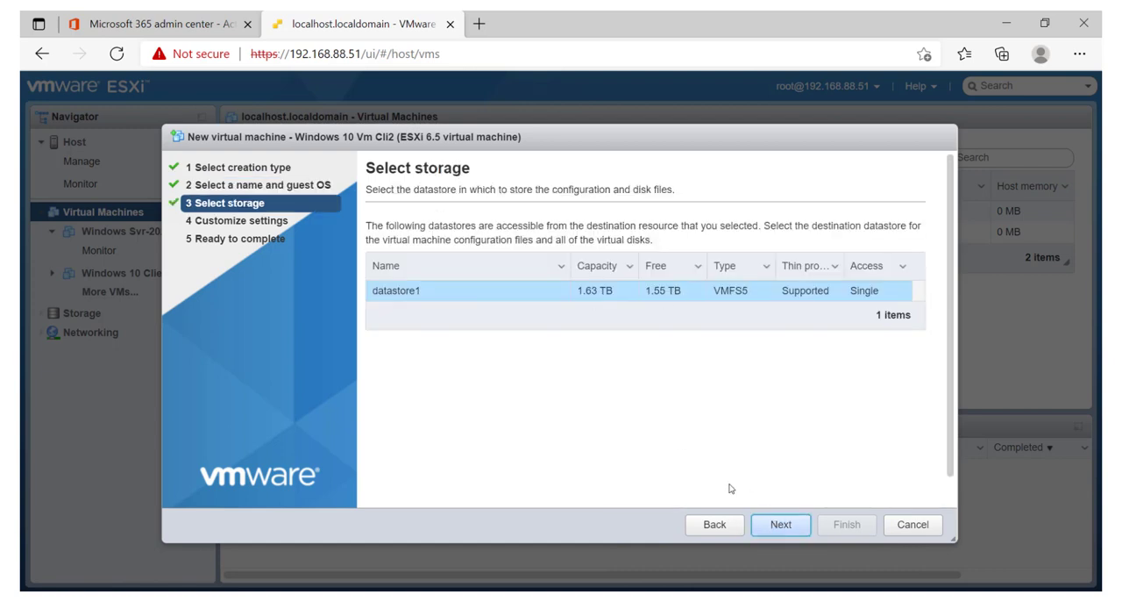
left_click(779, 524)
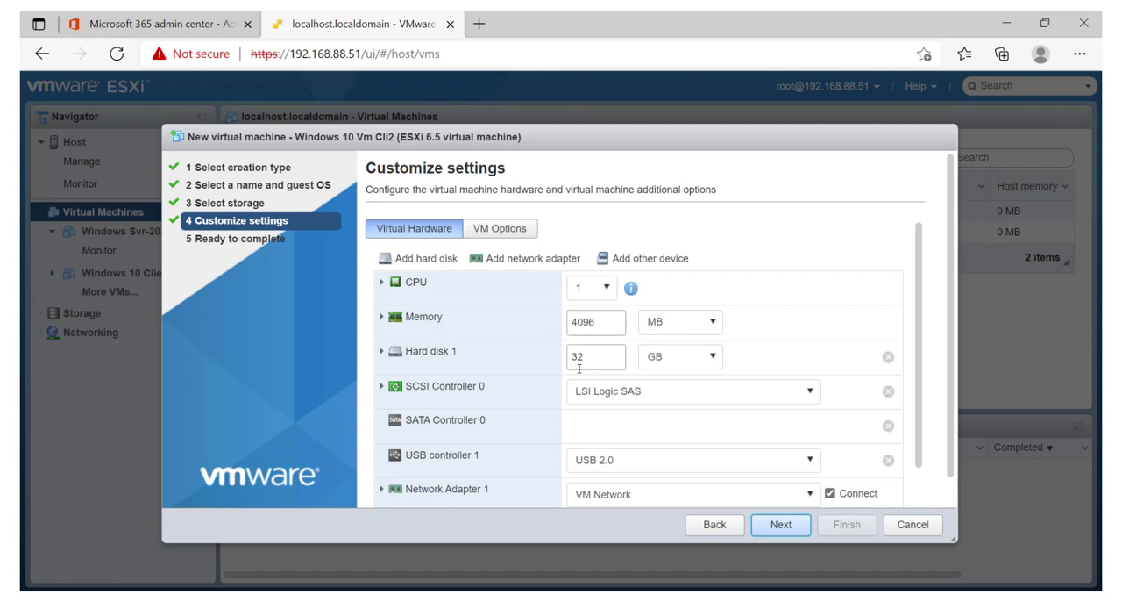
triple_click(595, 356)
type("40")
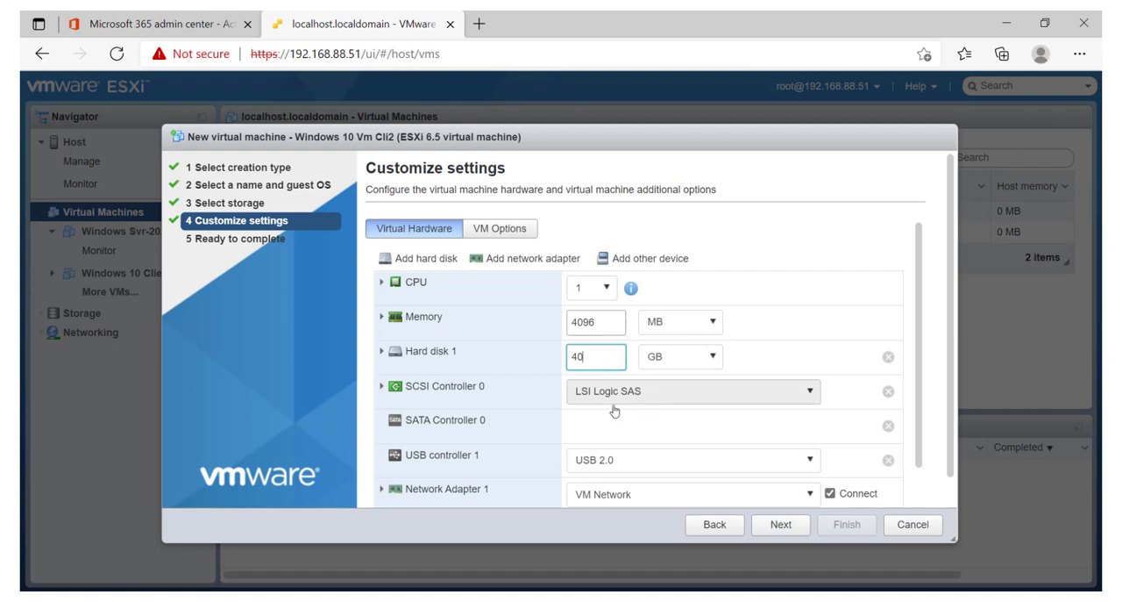
scroll("down", 3)
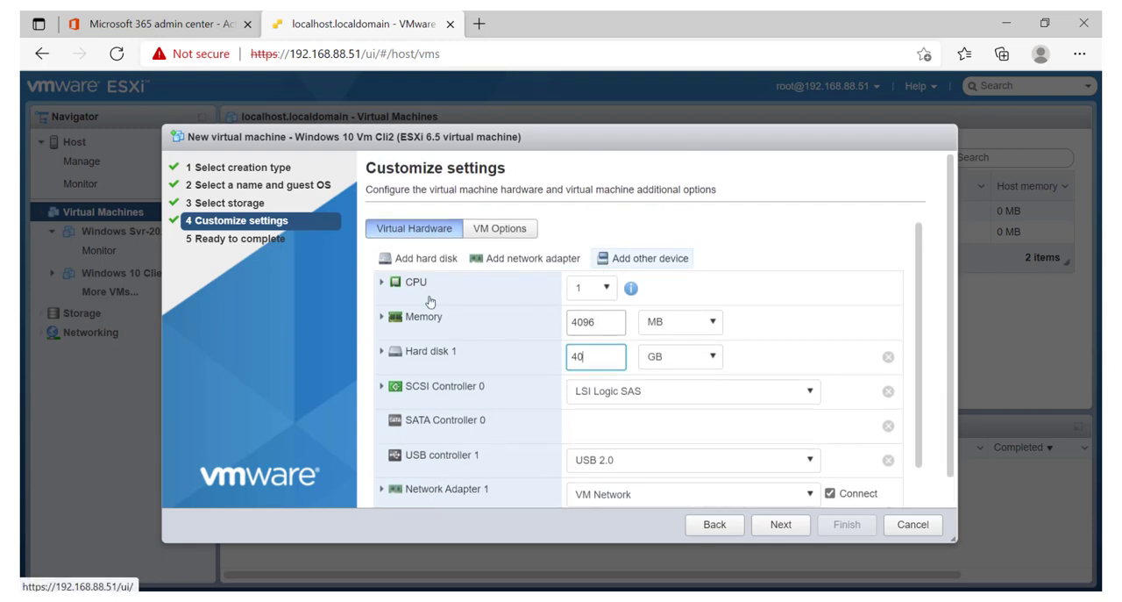
mouse_move(649, 258)
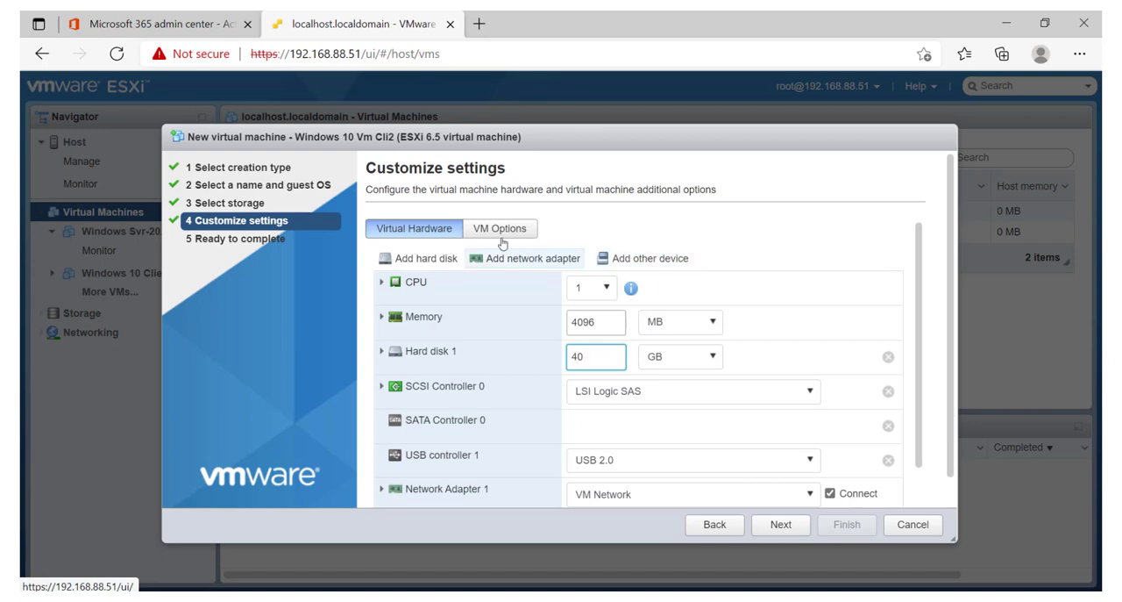
- Add the A-DATA ADATA USB Flash Drive as a new USB device
left_click(644, 257)
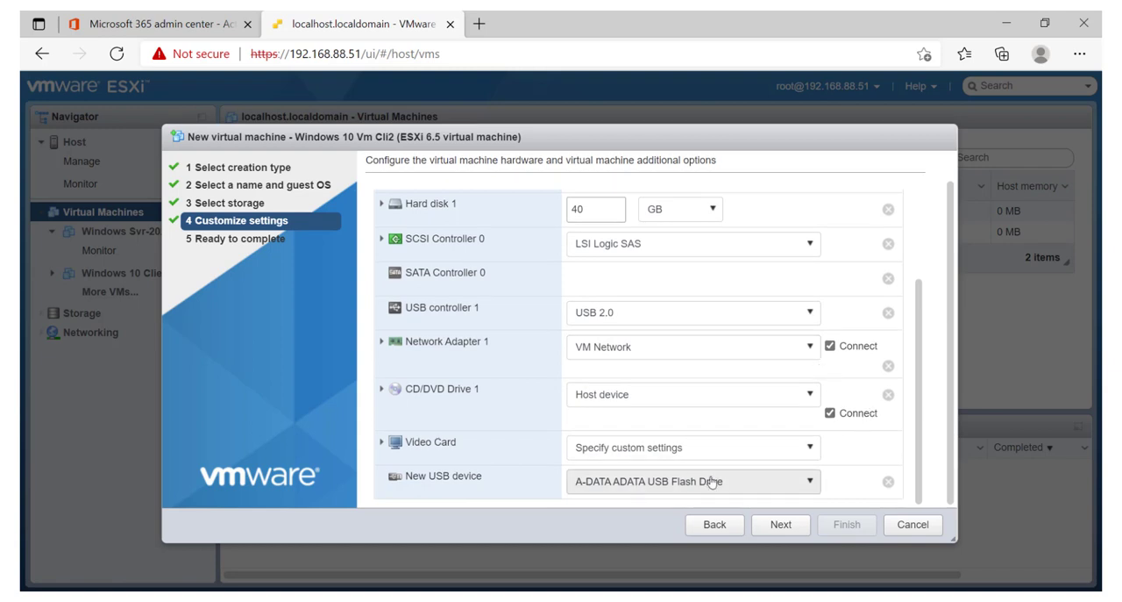
mouse_move(692, 492)
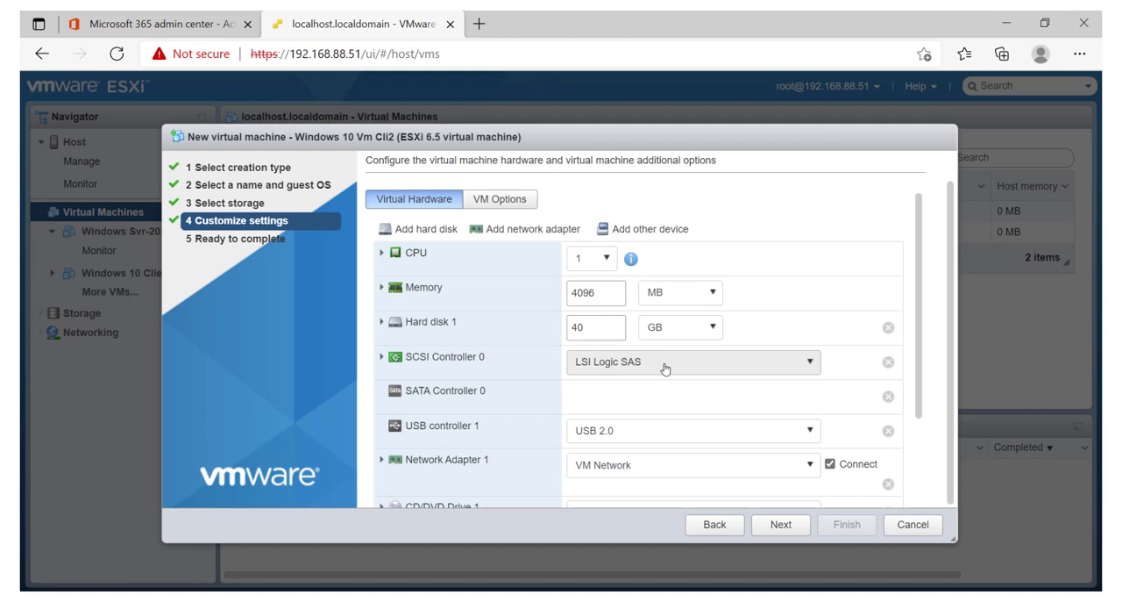
mouse_move(510, 269)
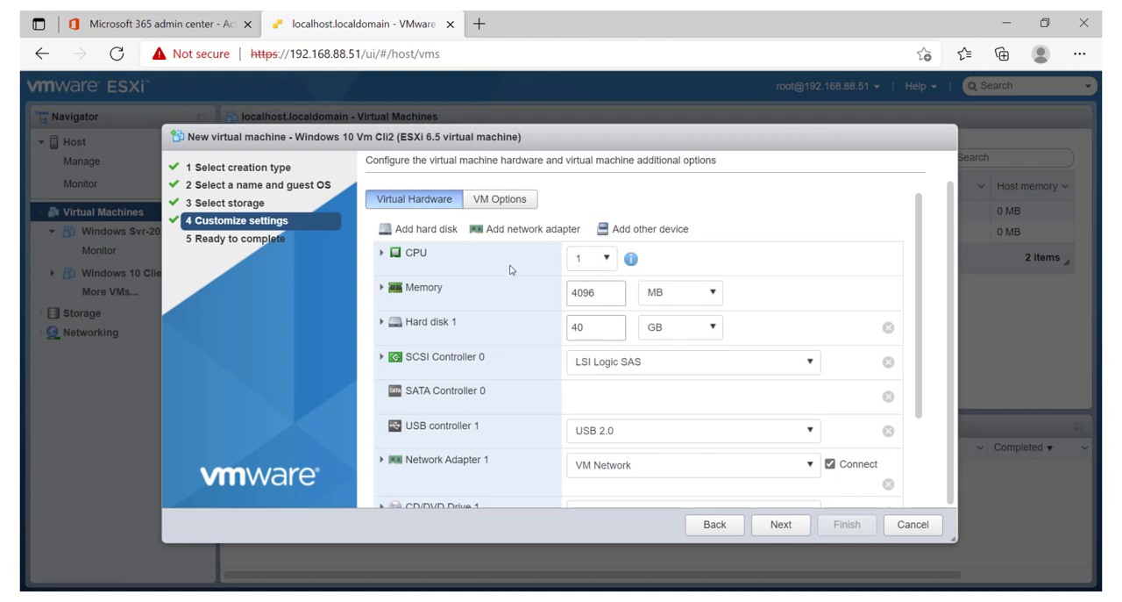
scroll("down", 3)
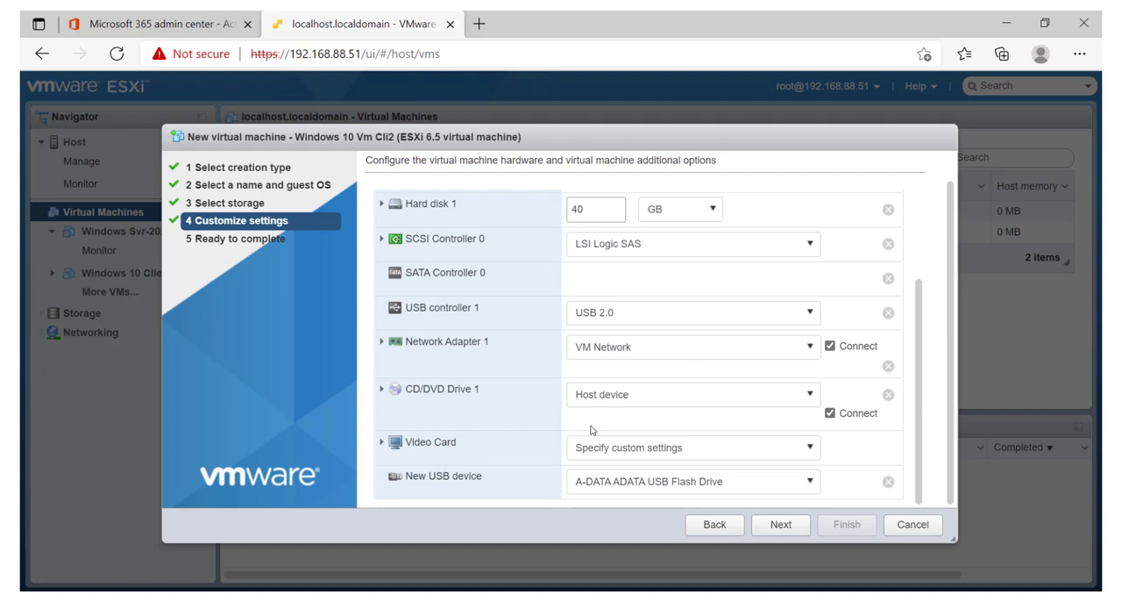
mouse_move(891, 333)
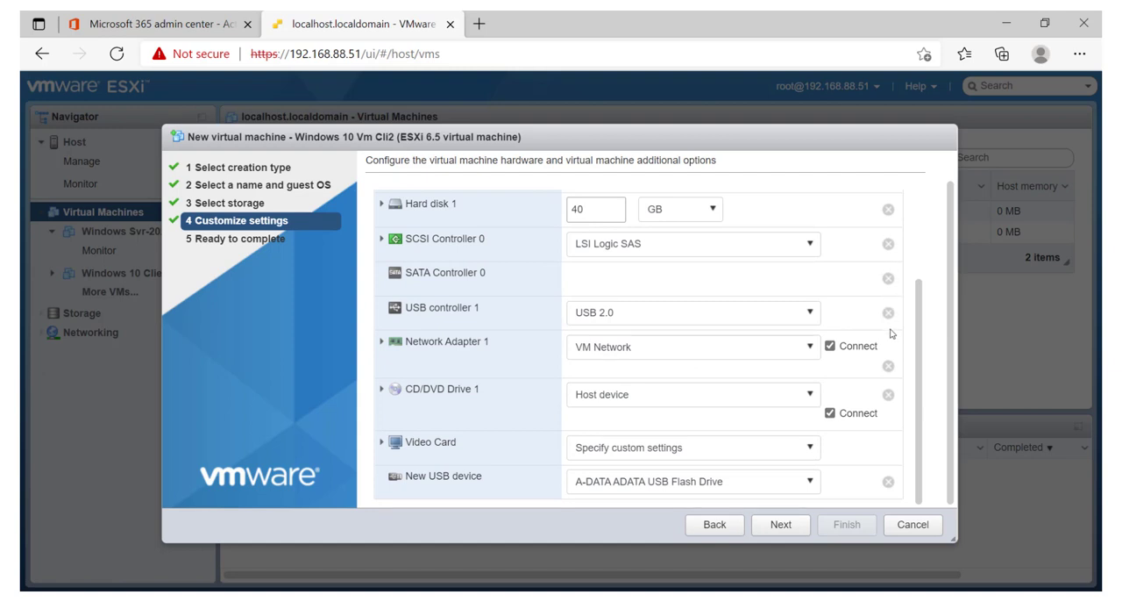
mouse_move(828, 391)
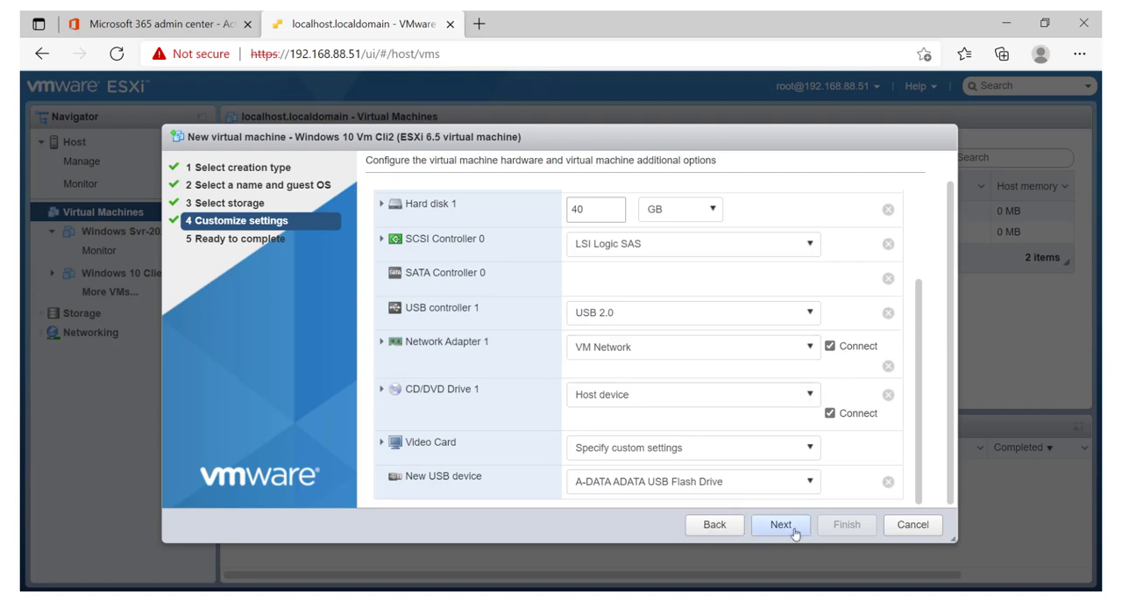
- Review the Ready to complete summary and finish creating the VM
left_click(779, 523)
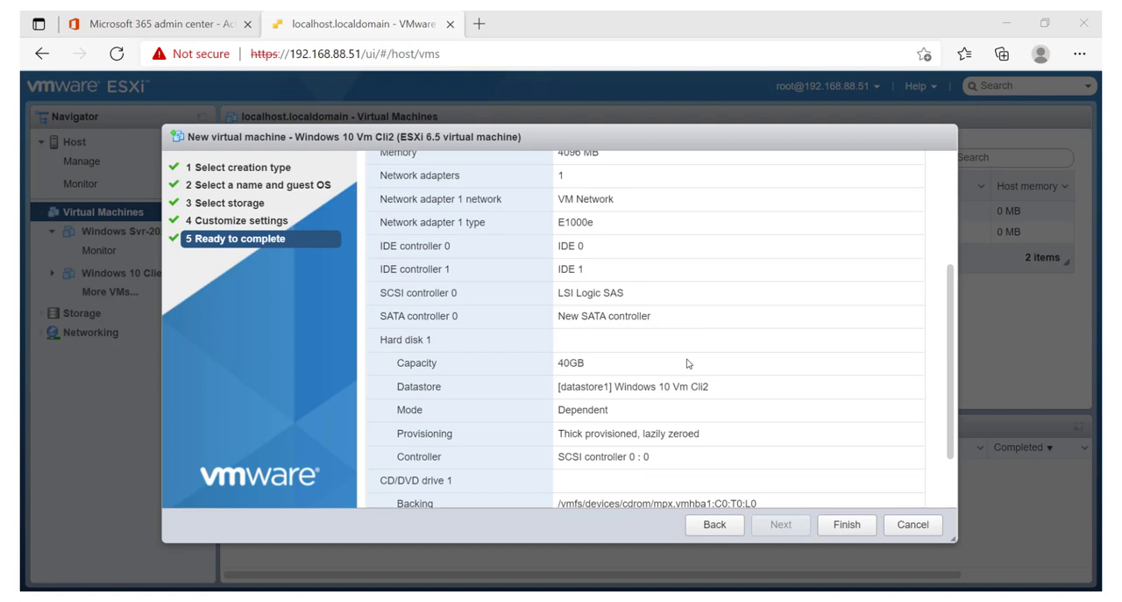
scroll("down", 3)
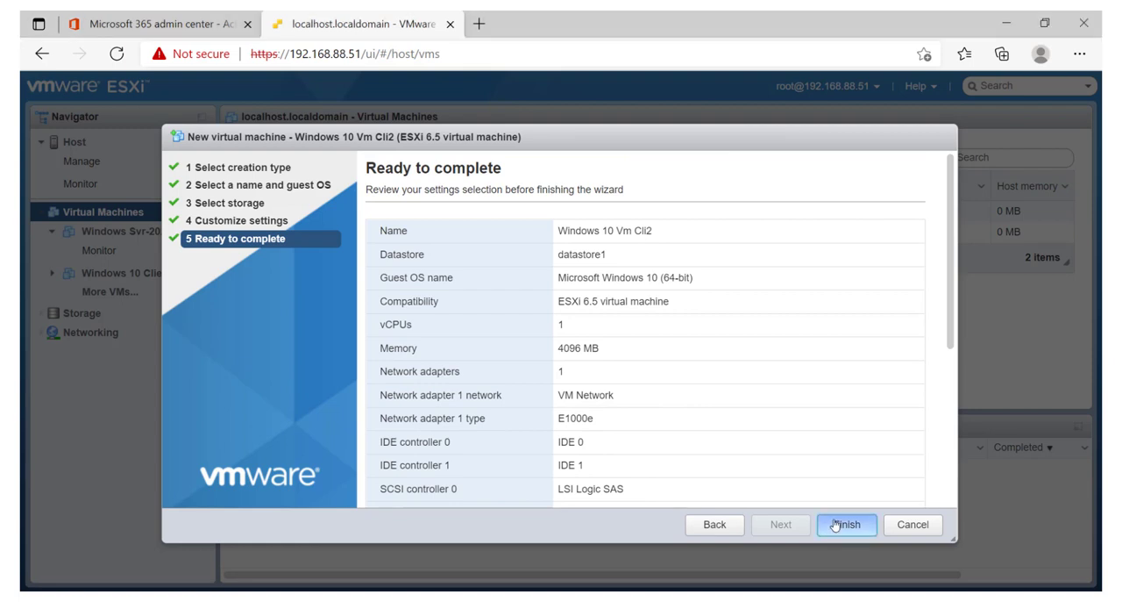
left_click(846, 523)
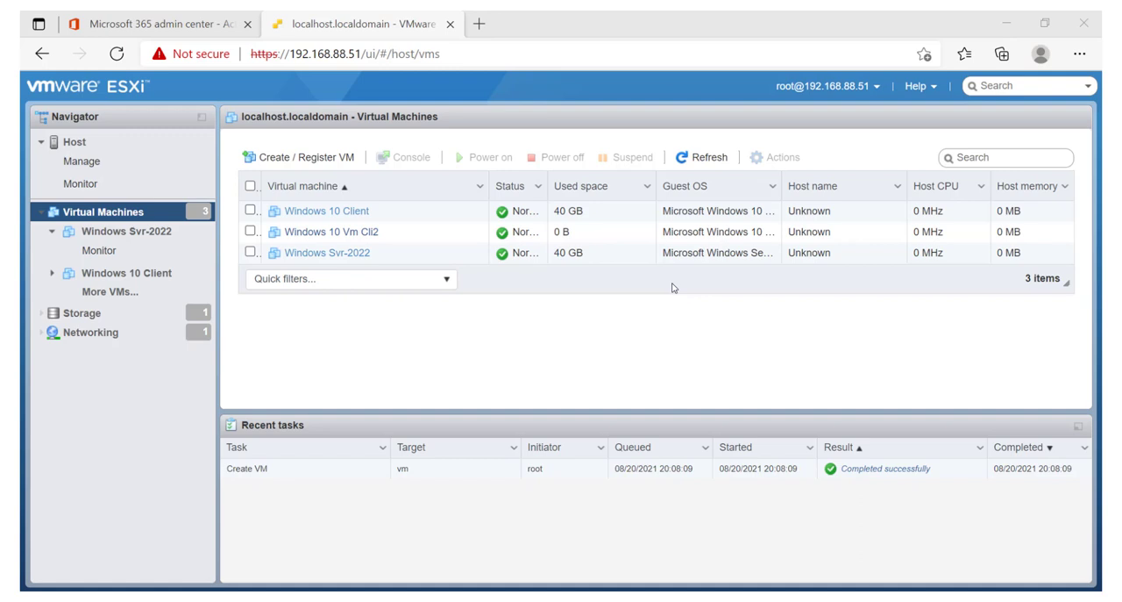
- Open Windows 10 Vm Cli2's summary page and its Actions menu
left_click(331, 231)
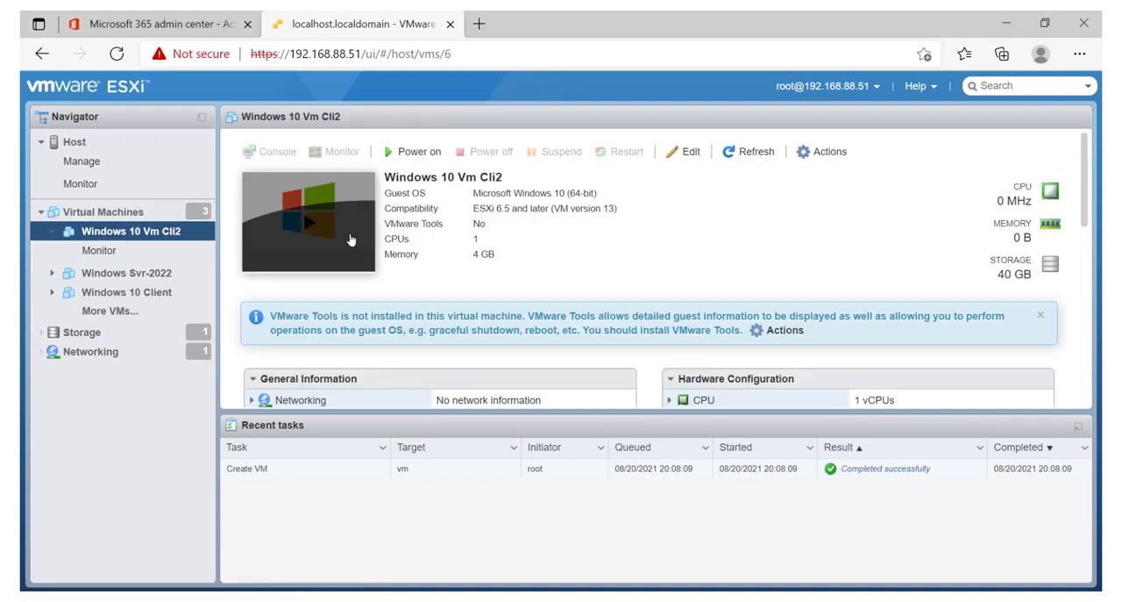
mouse_move(688, 281)
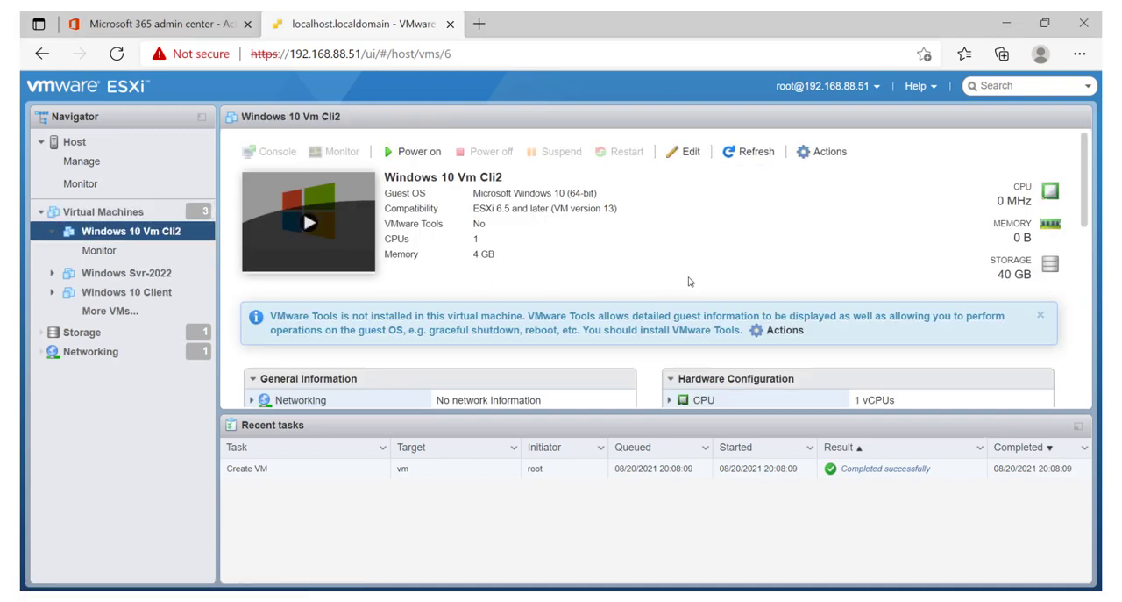
left_click(822, 151)
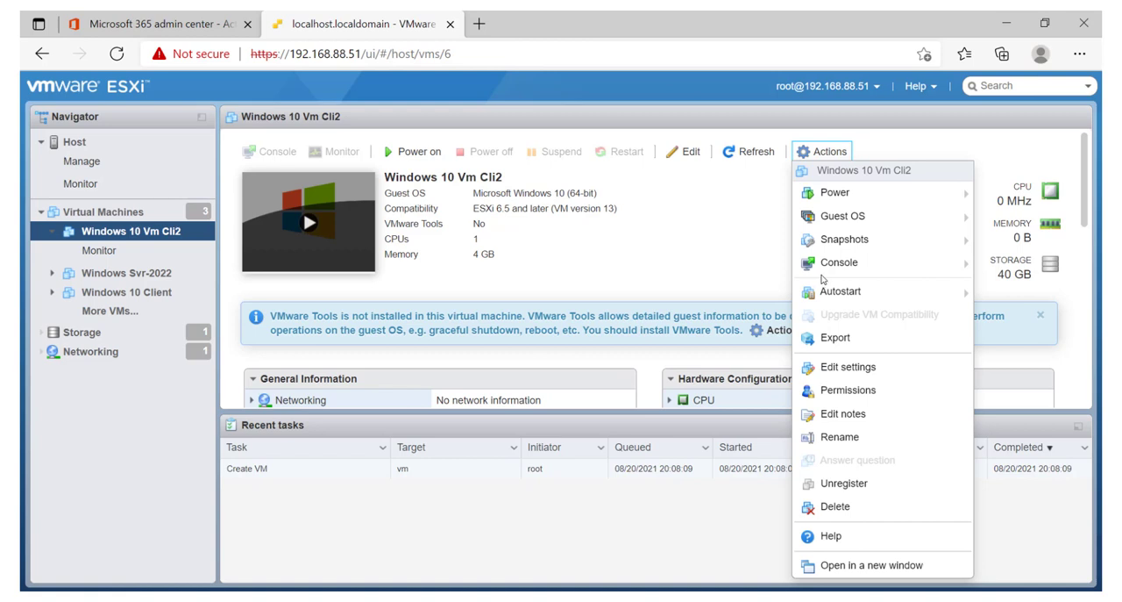
mouse_move(848, 366)
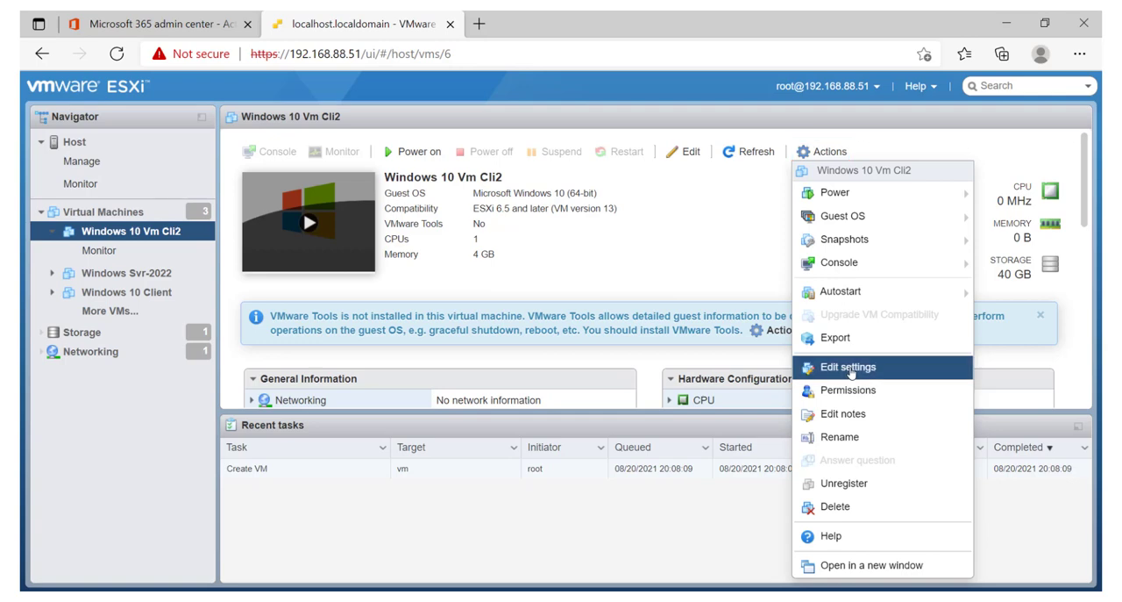
- Set the VM's boot firmware to EFI in VM Options and save
left_click(847, 366)
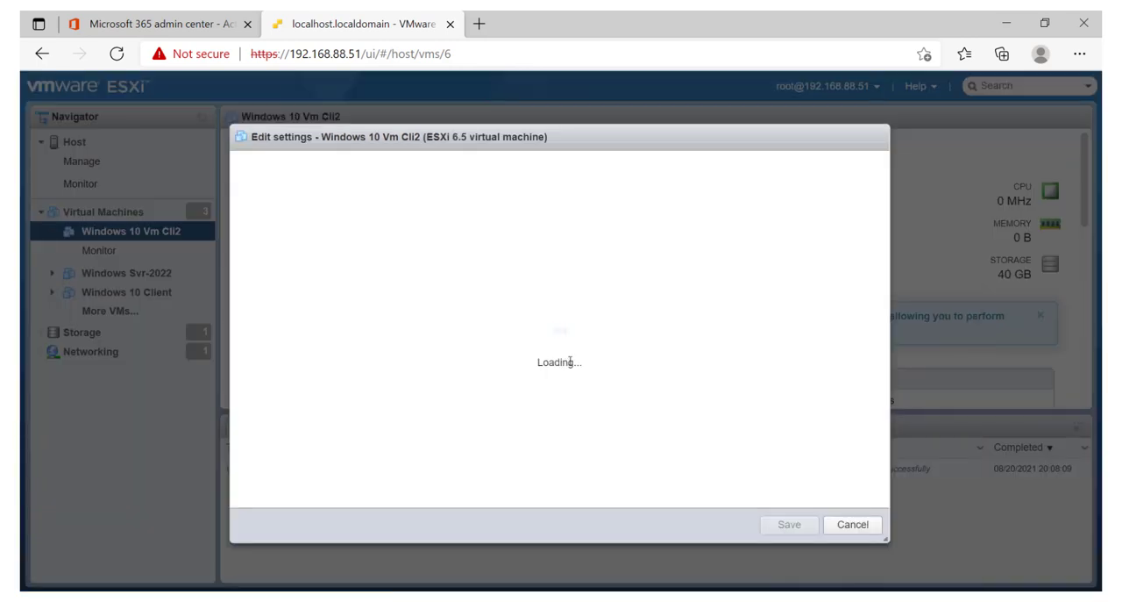
left_click(373, 170)
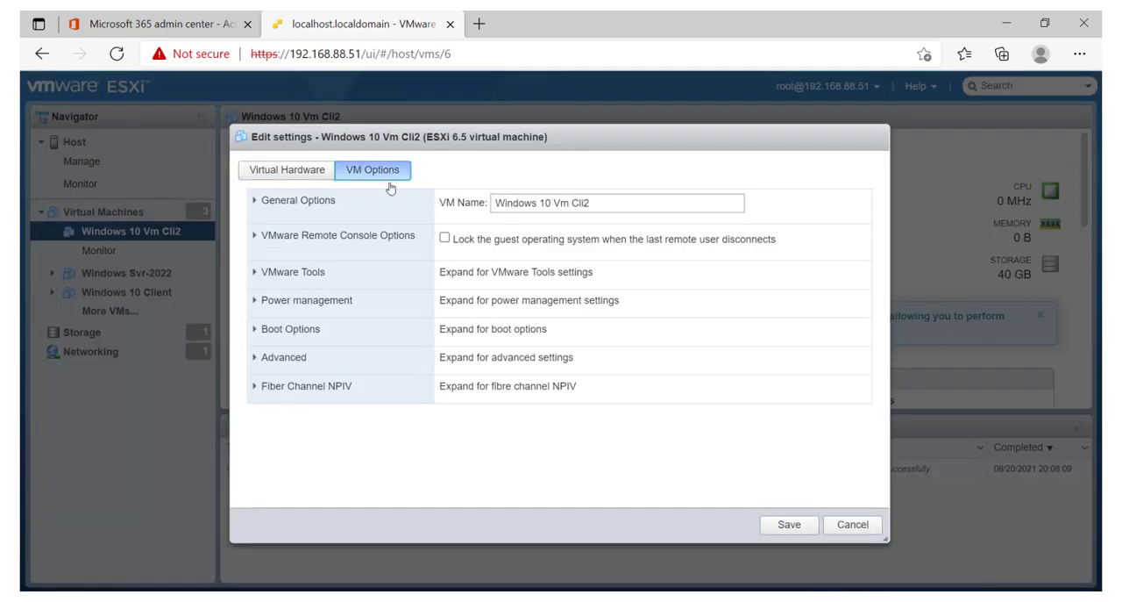
mouse_move(588, 314)
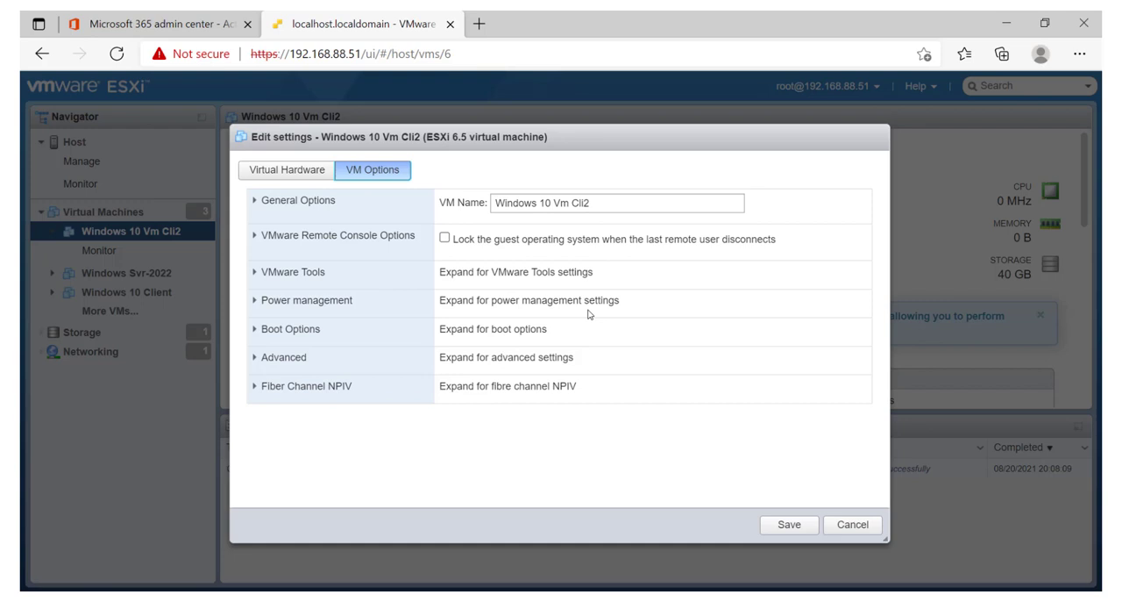
mouse_move(254, 331)
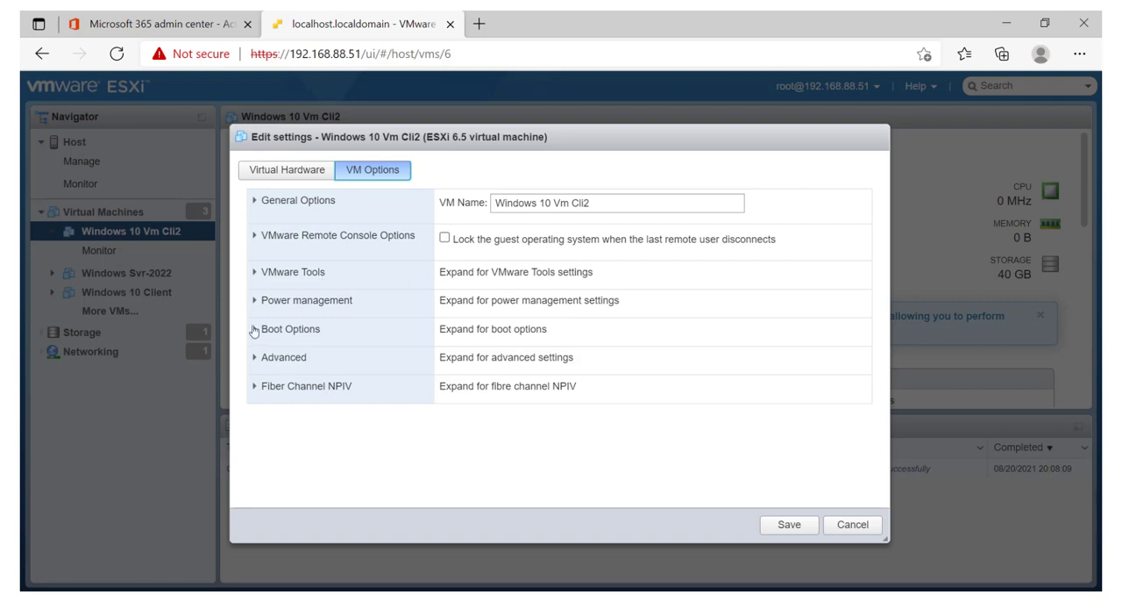
left_click(290, 329)
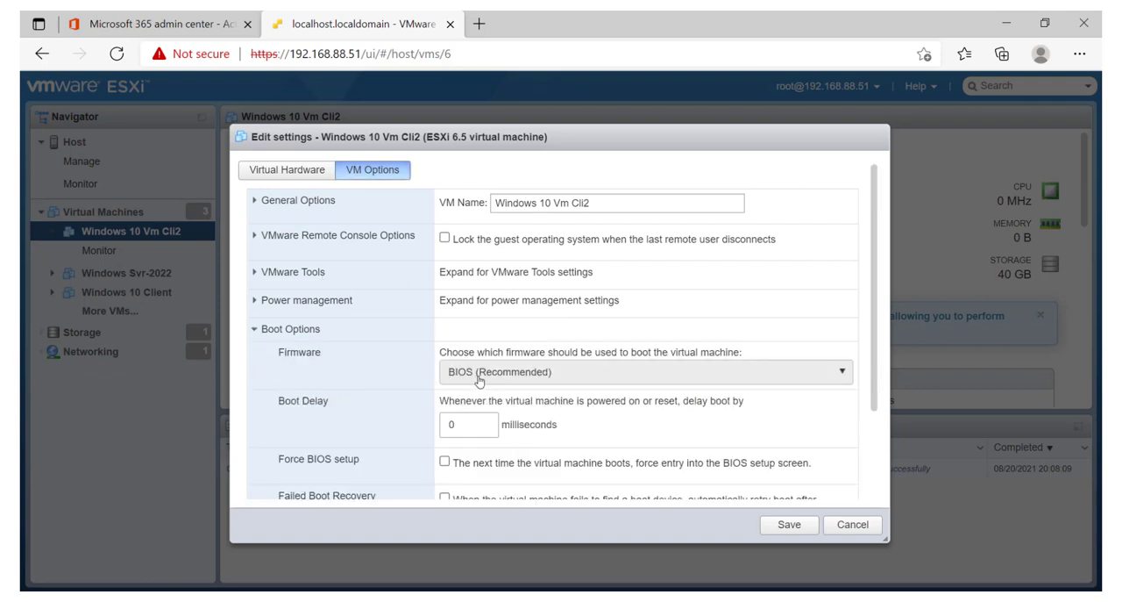
left_click(643, 371)
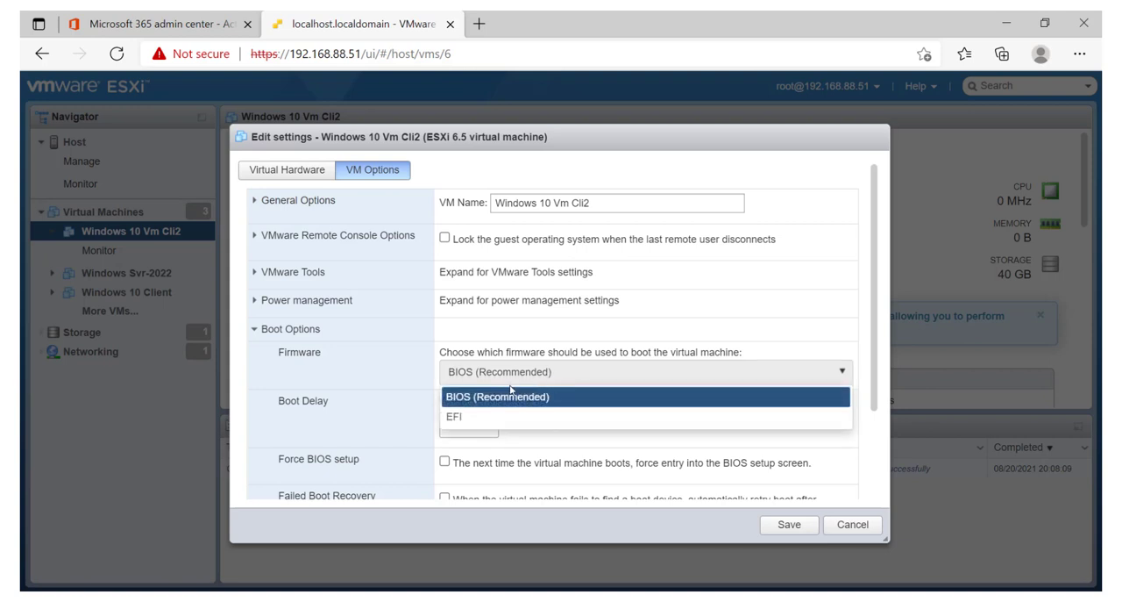
left_click(455, 417)
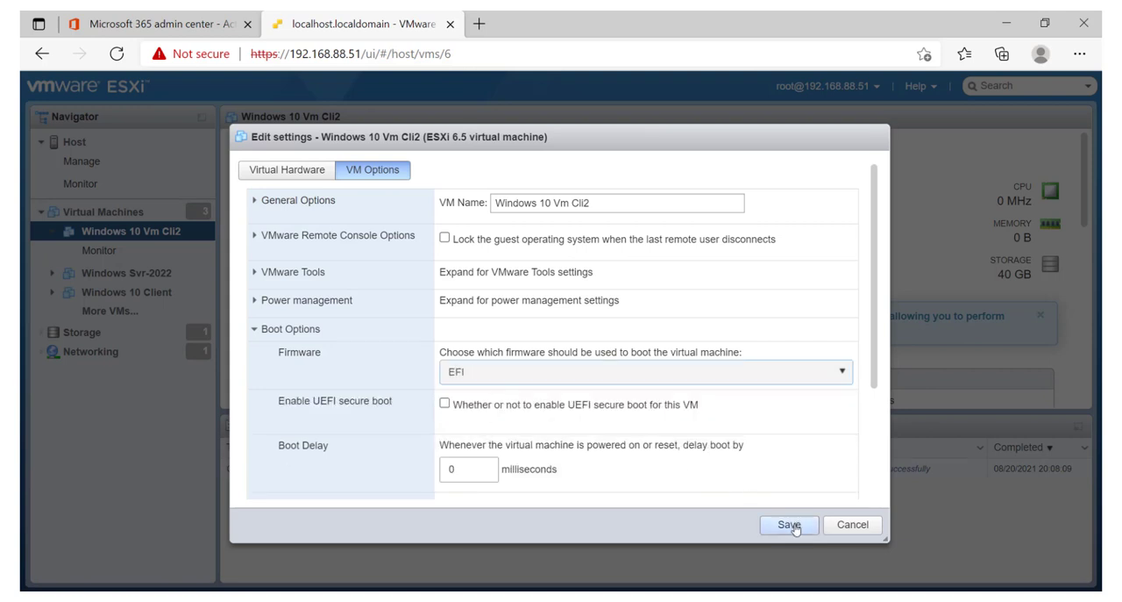
left_click(786, 523)
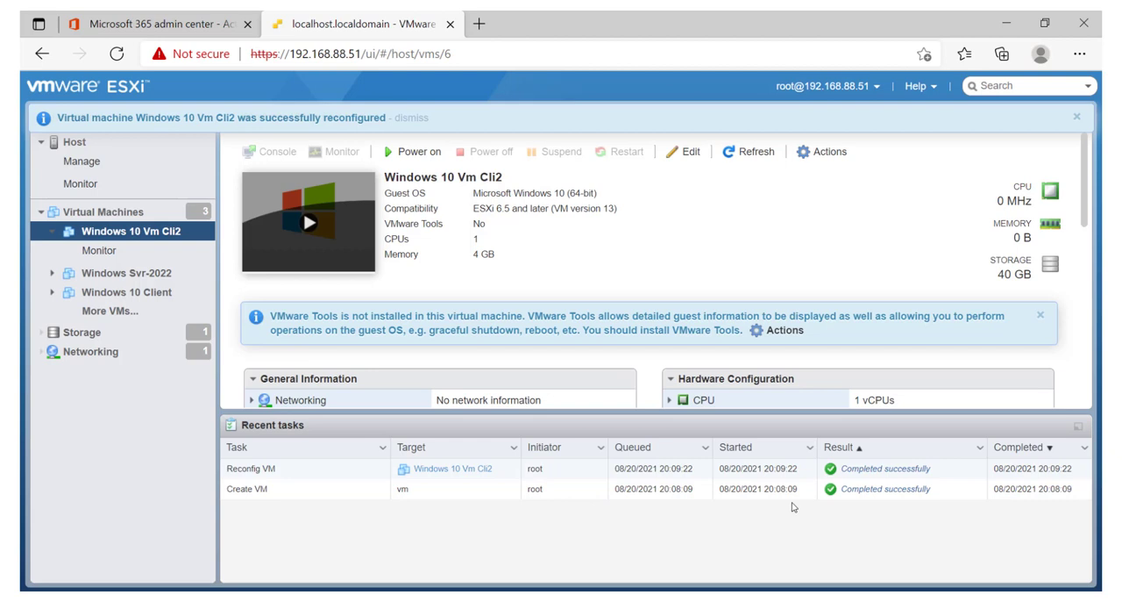
mouse_move(790, 482)
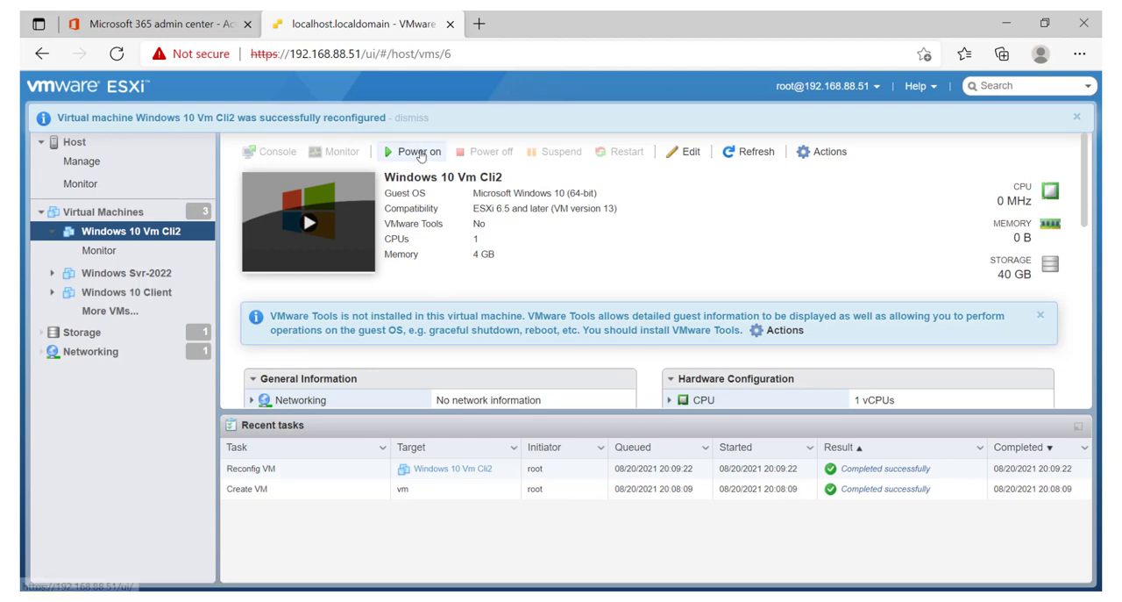
- Power on Windows 10 Vm Cli2 and launch its console in a new browser tab
left_click(417, 151)
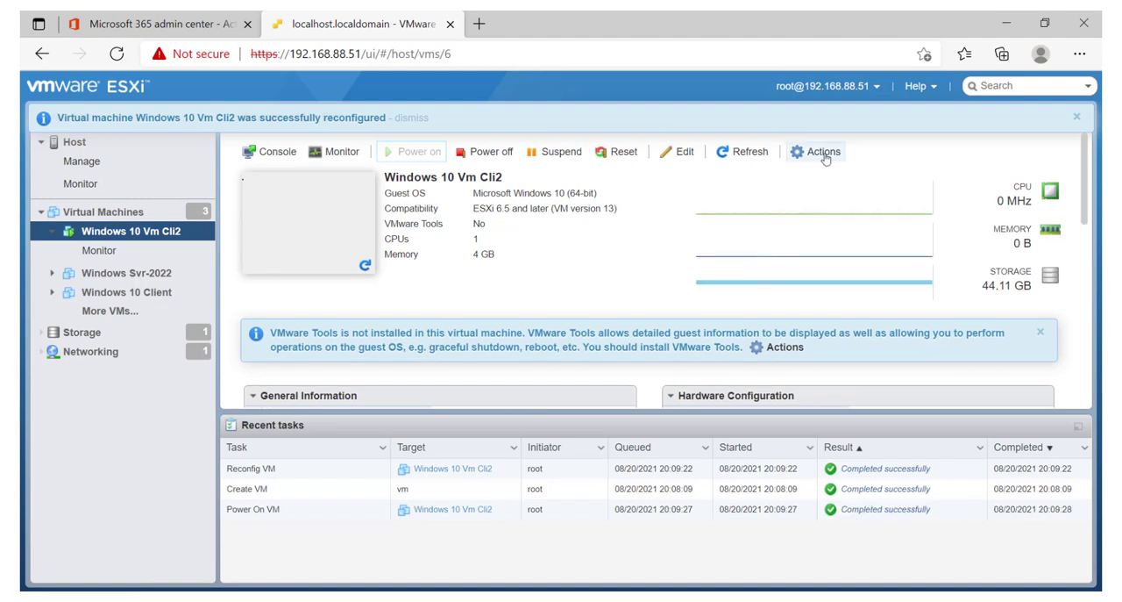
left_click(816, 151)
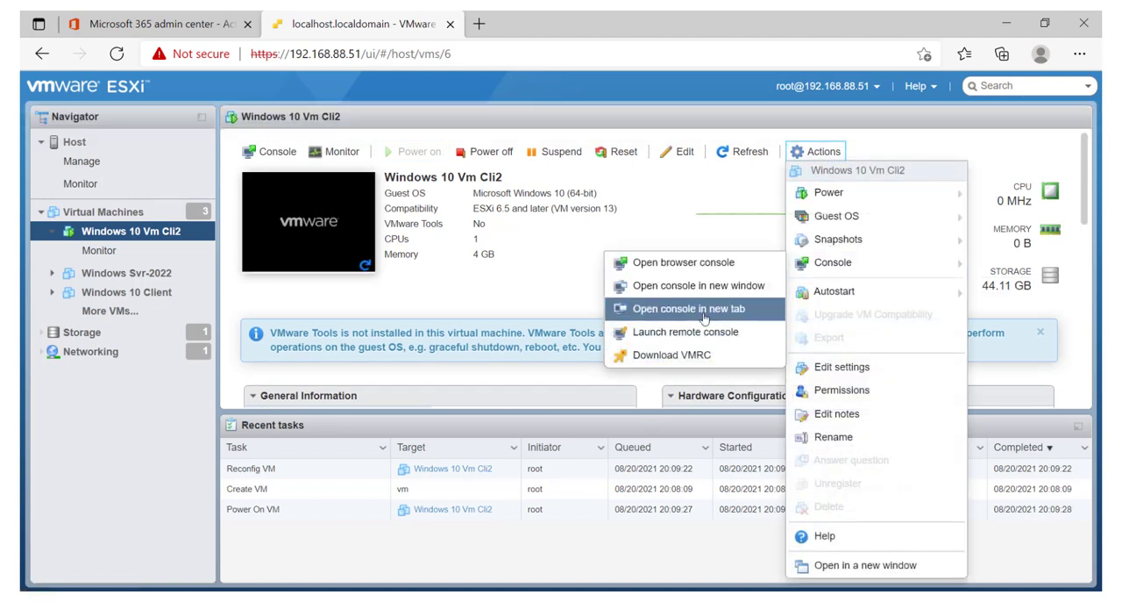
left_click(690, 307)
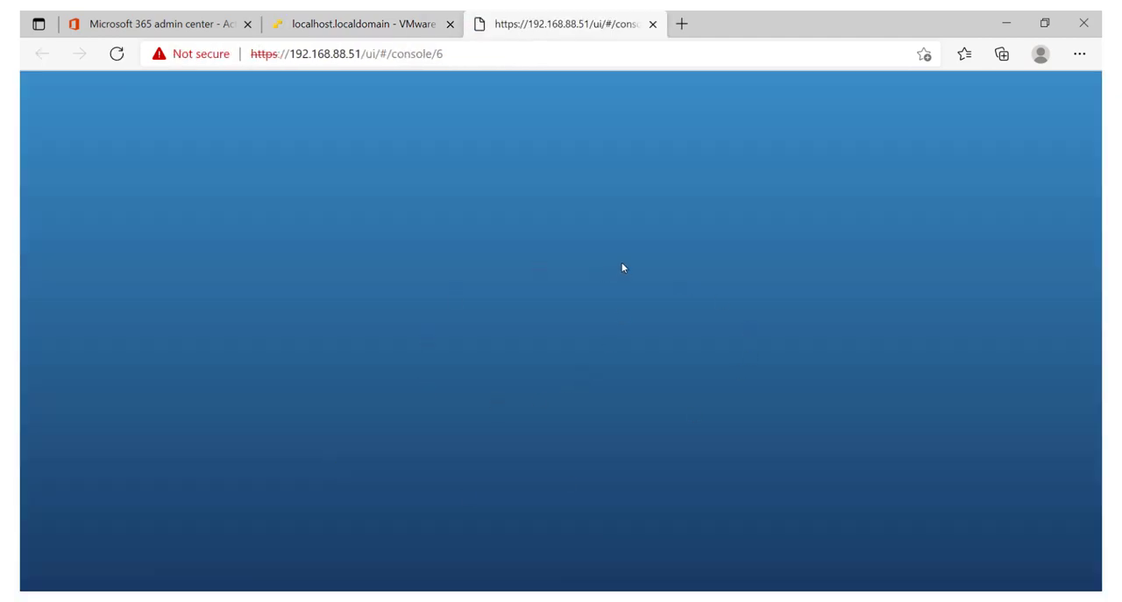